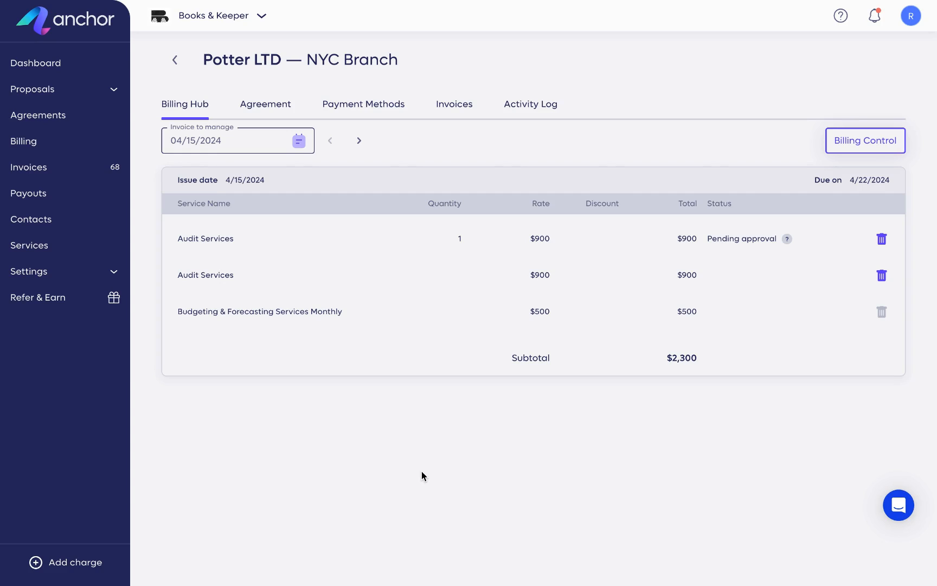
mouse_move(366, 478)
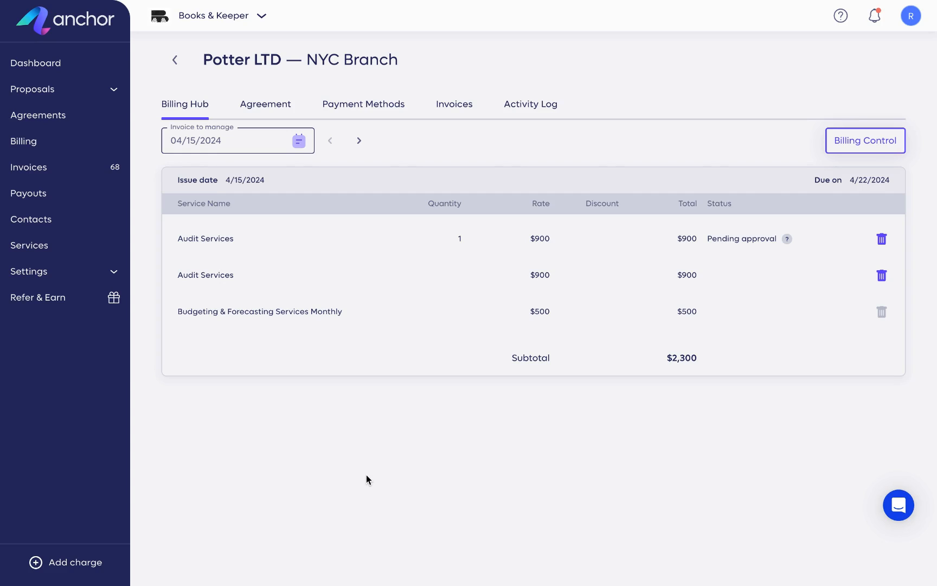
mouse_move(330, 476)
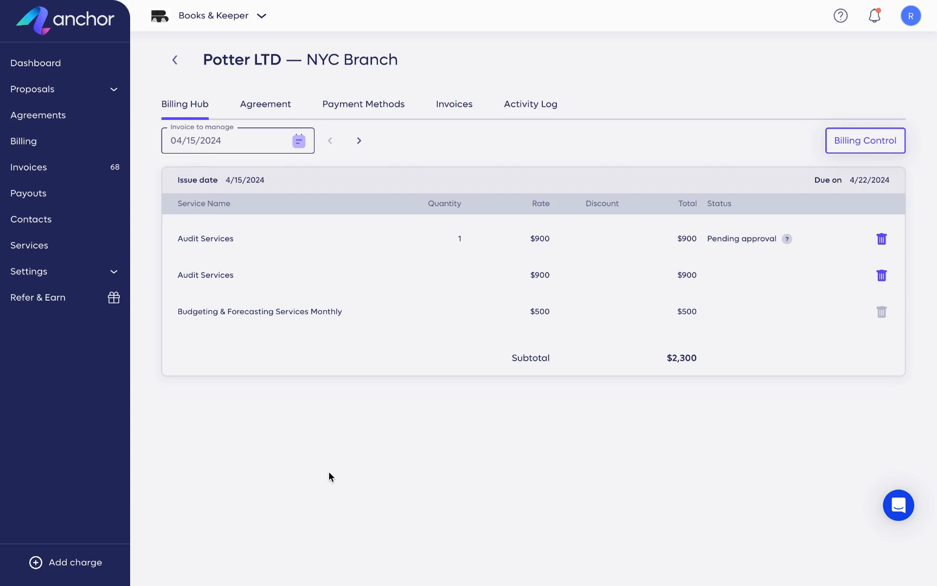
mouse_move(132, 128)
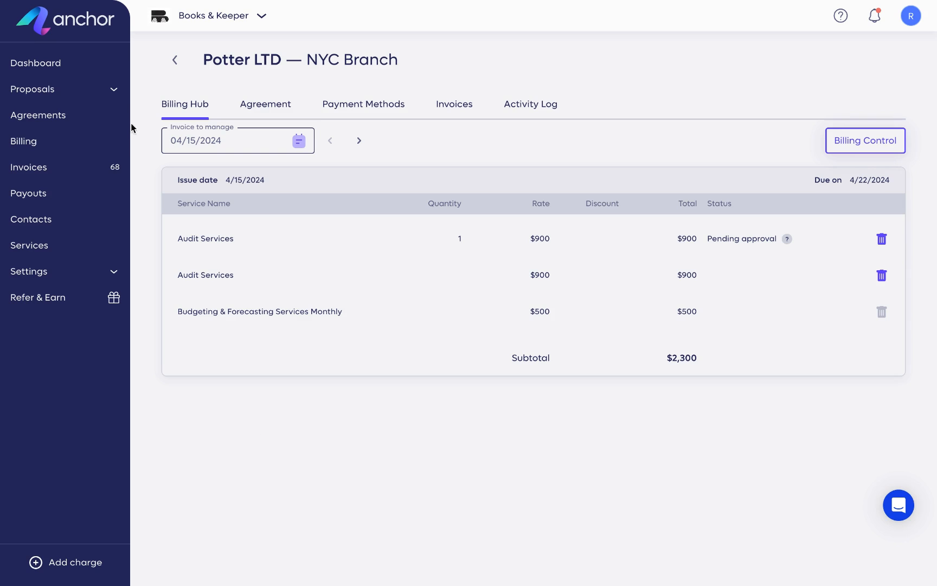
mouse_move(194, 90)
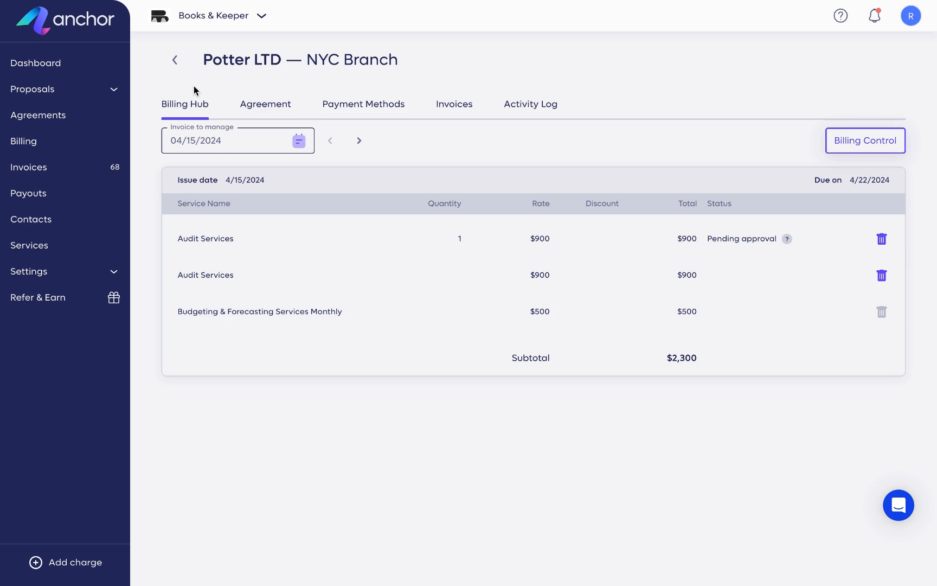
mouse_move(306, 106)
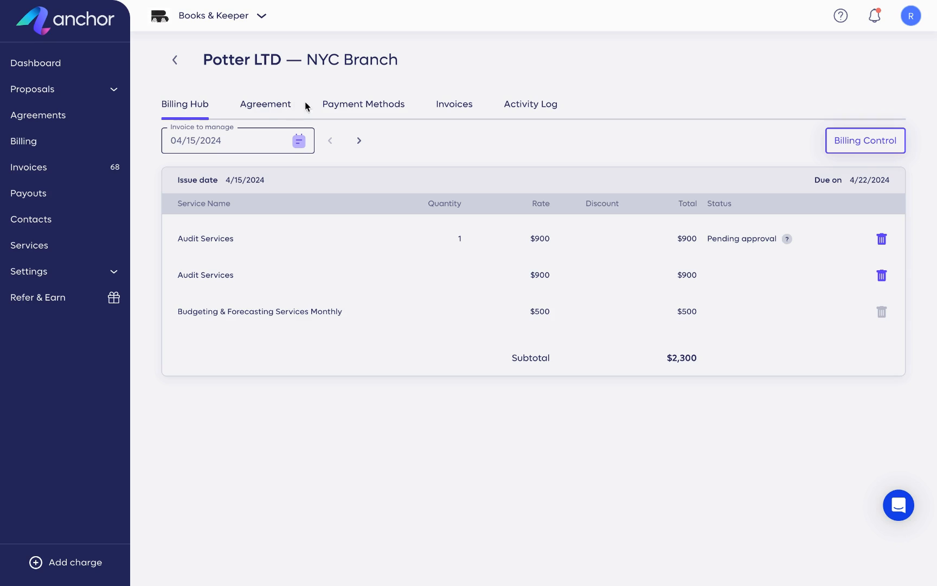
mouse_move(388, 141)
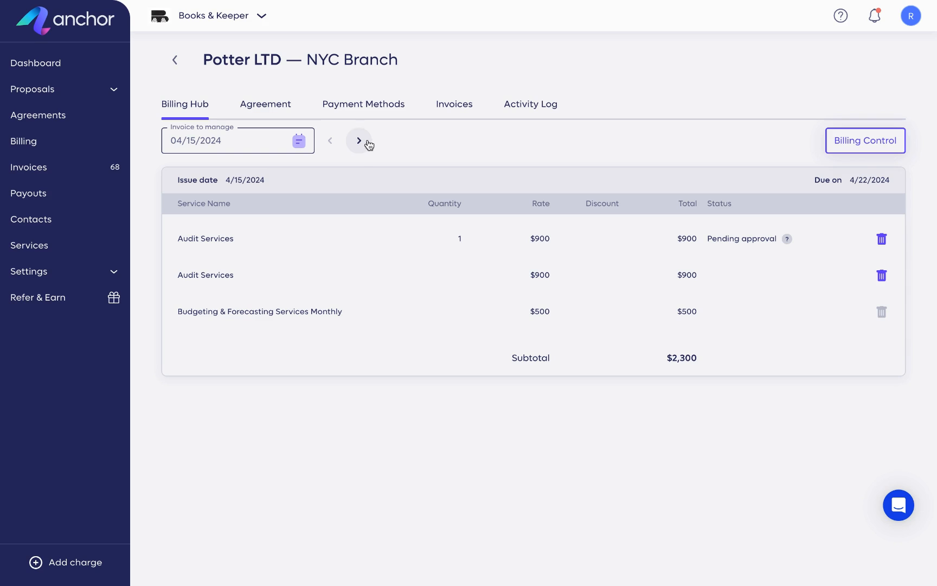
- Advance to the 05/15/2024 invoice and show Billing Control for its services
left_click(359, 140)
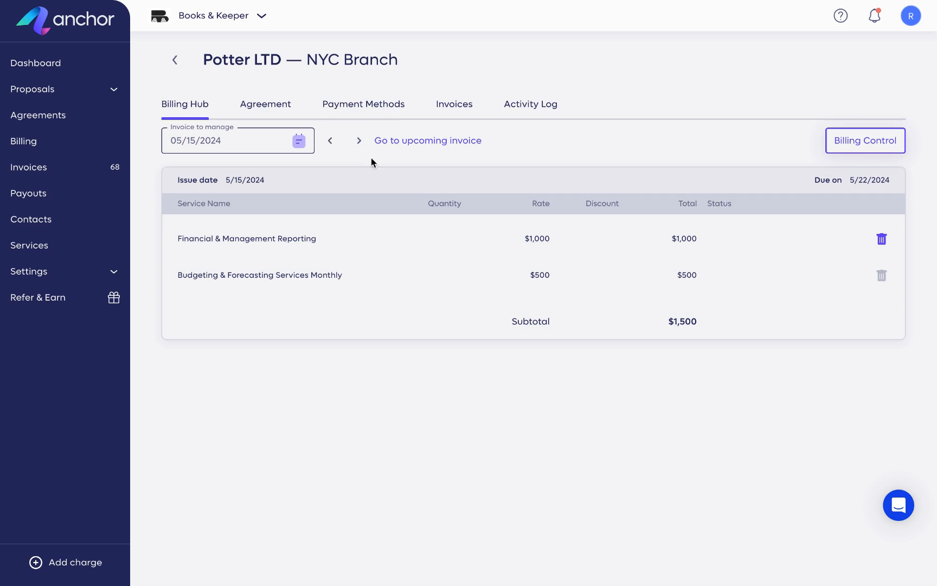
left_click(865, 140)
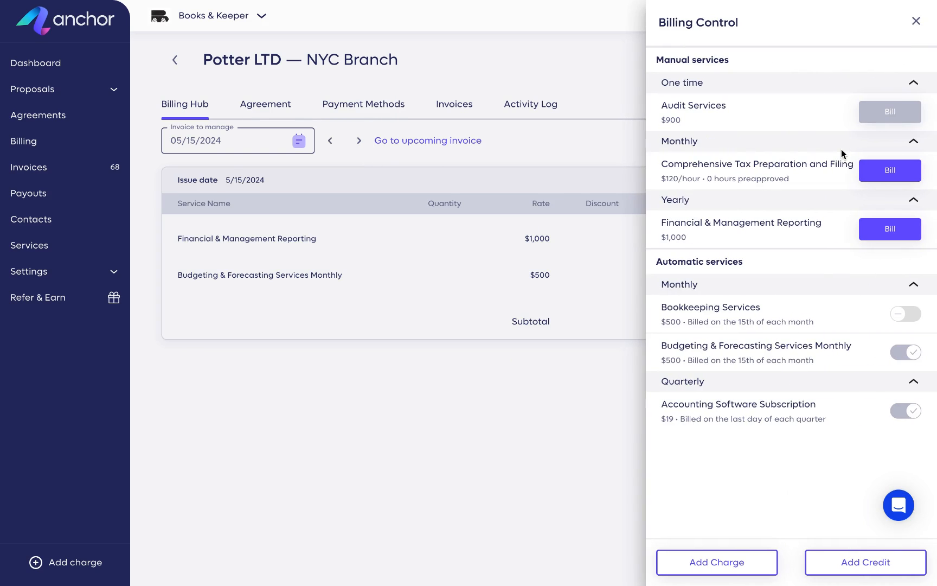
mouse_move(761, 381)
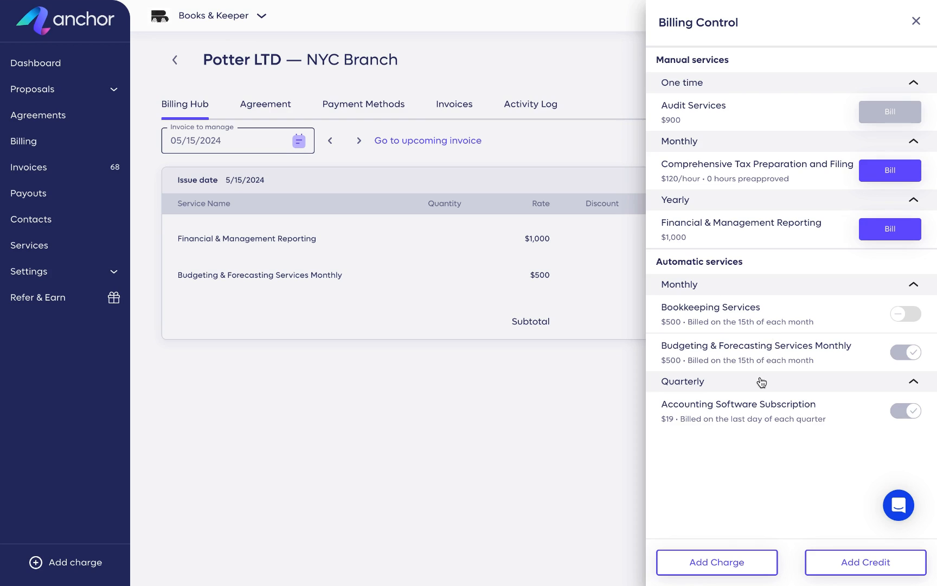
mouse_move(647, 209)
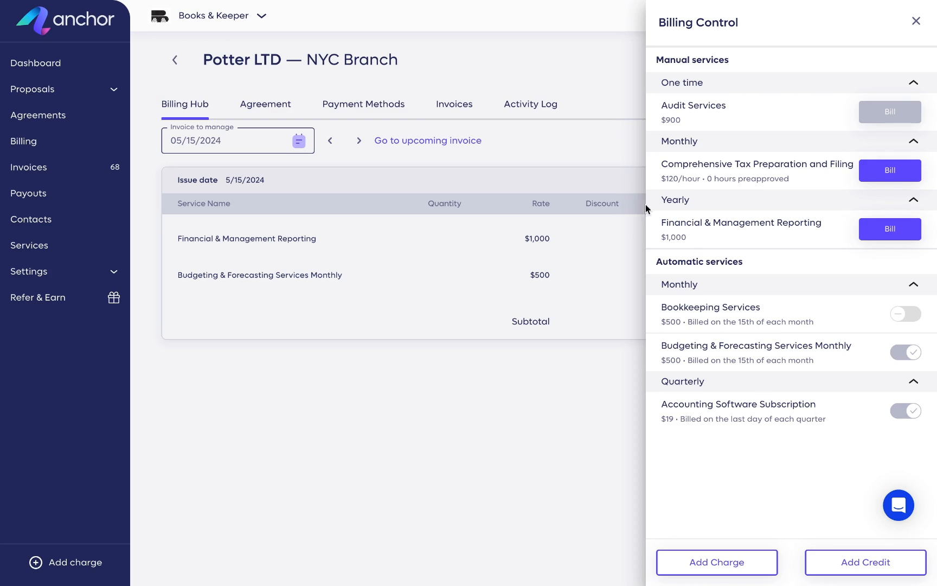
- From Billing, select client Potter LTD and its NYC Branch agreement
left_click(915, 21)
type("pott")
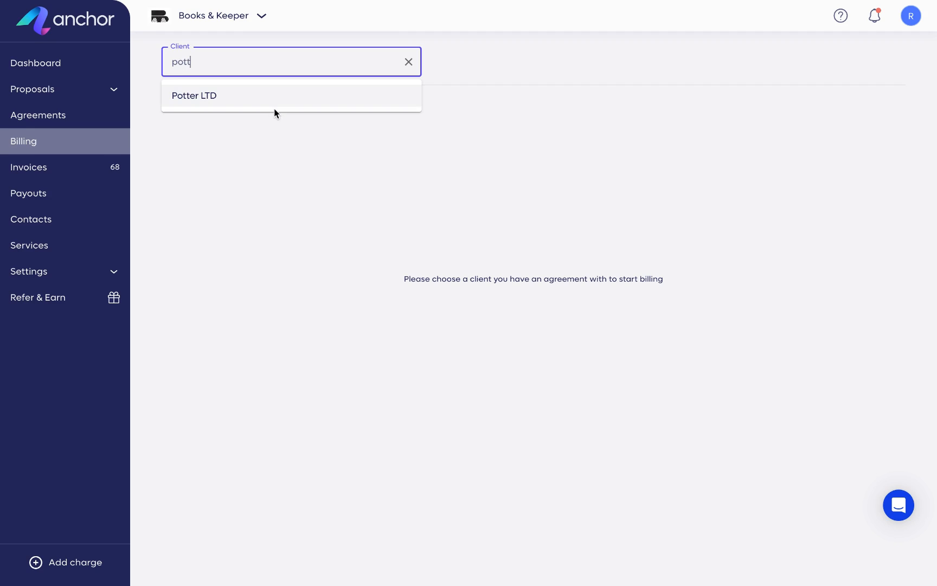
left_click(195, 96)
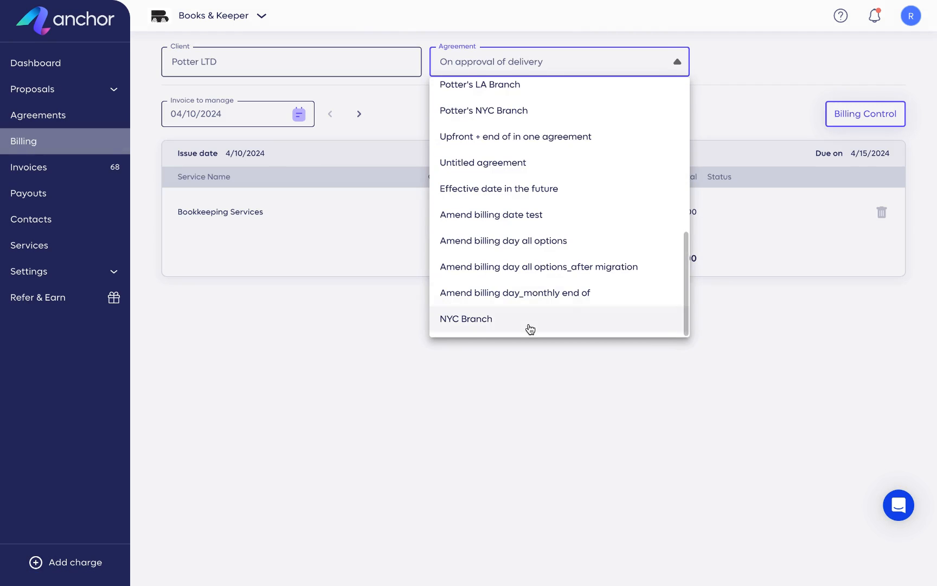
left_click(465, 319)
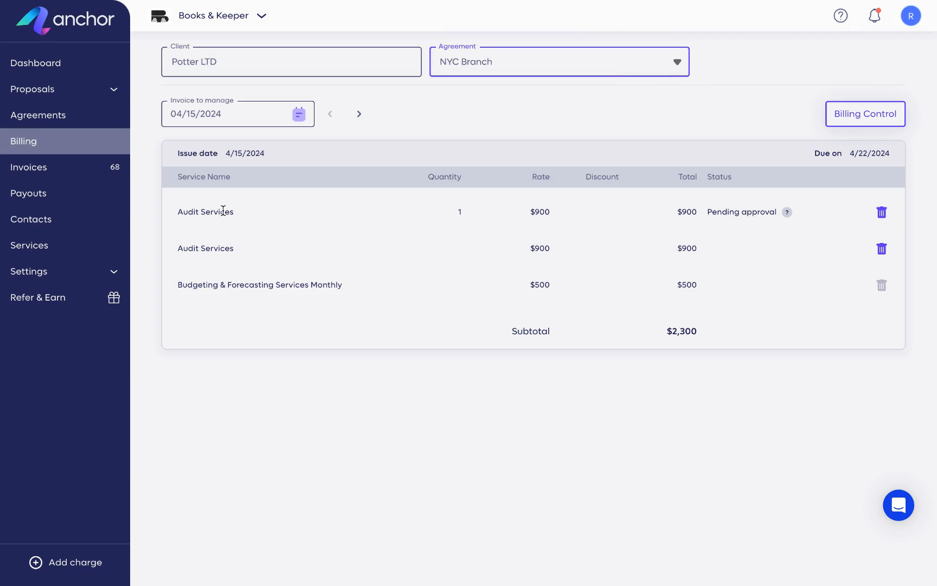
- Reach the Billing Hub of the Potter LTD NYC Branch agreement via the Agreements list
left_click(38, 115)
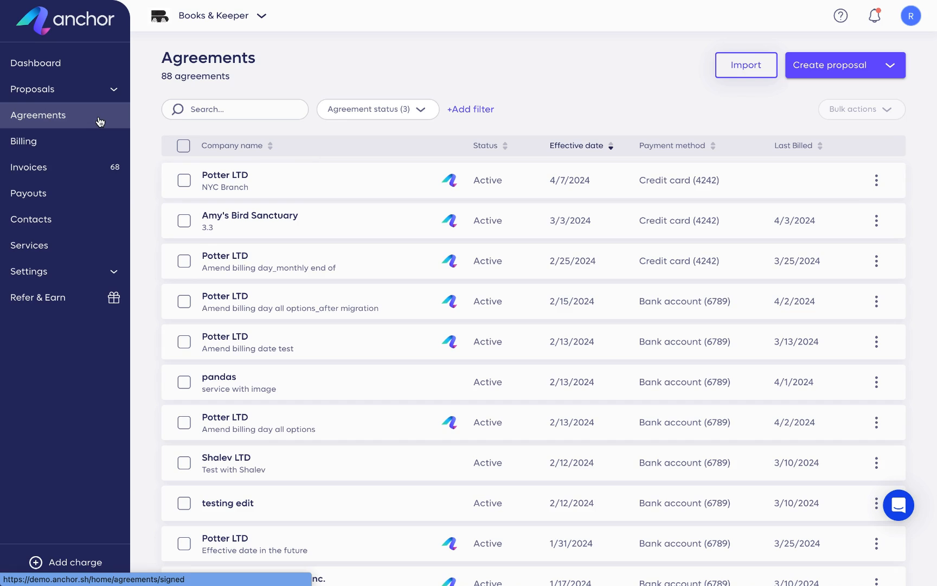
left_click(224, 181)
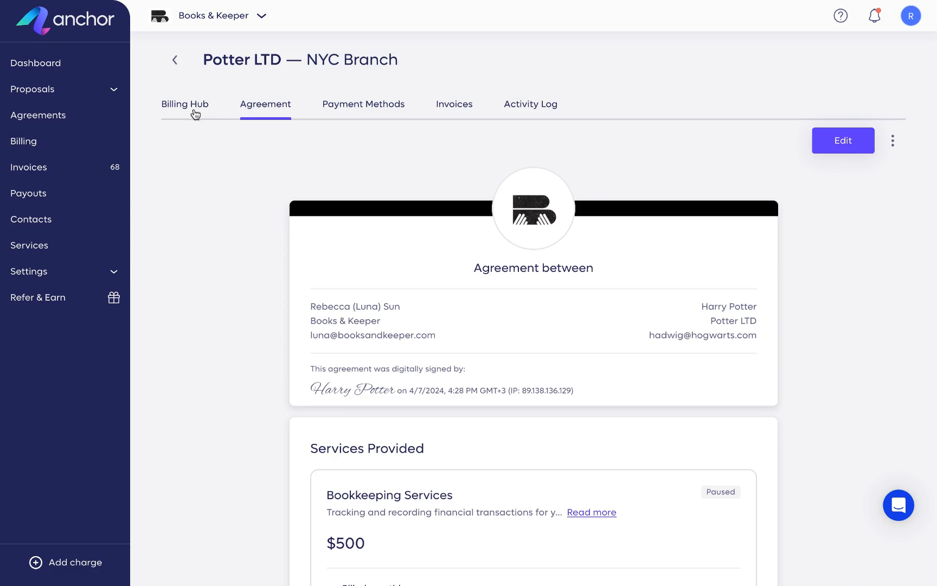
left_click(184, 104)
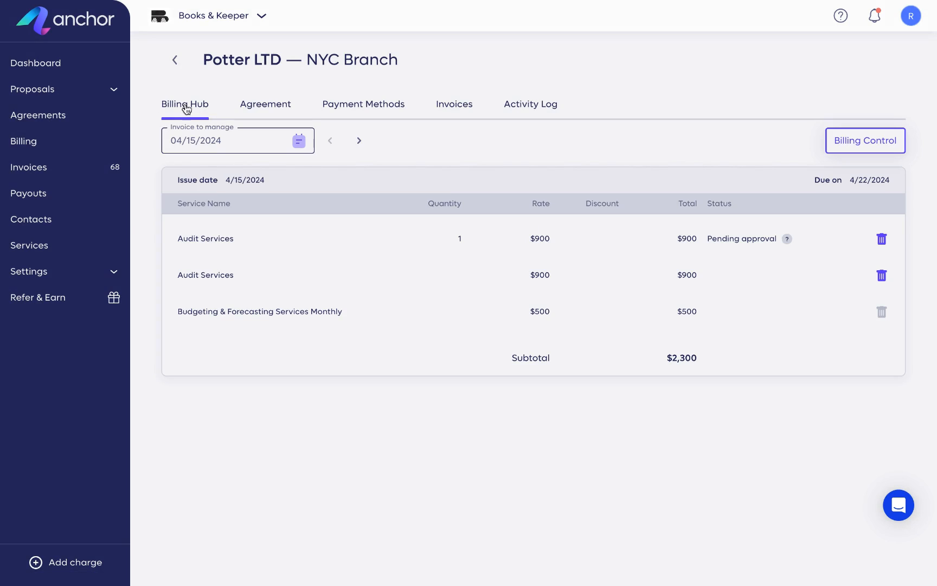
mouse_move(233, 174)
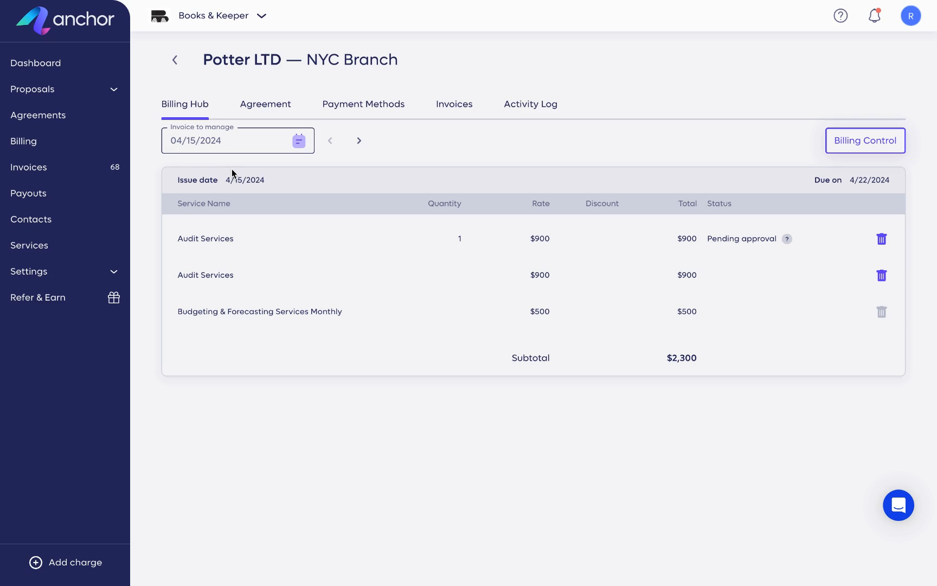
mouse_move(278, 185)
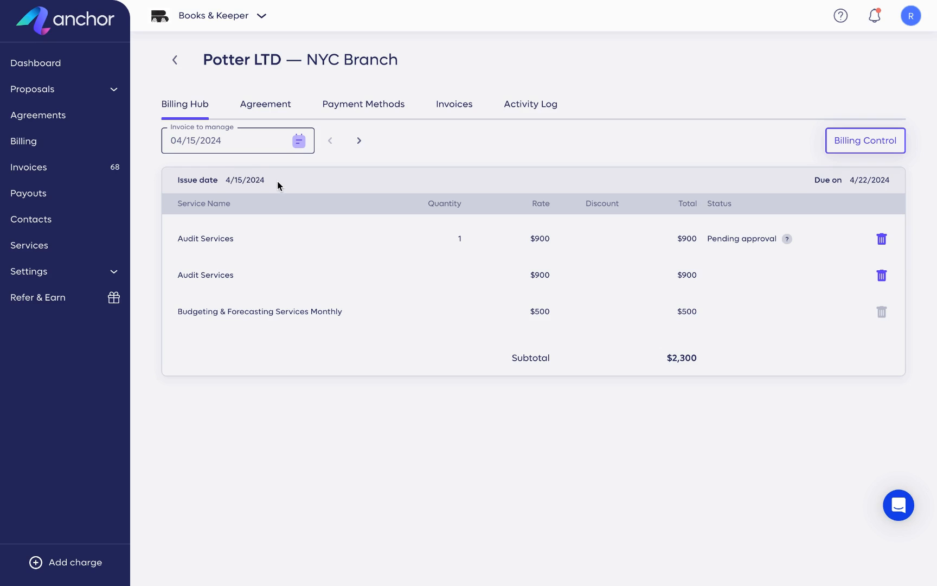
mouse_move(260, 194)
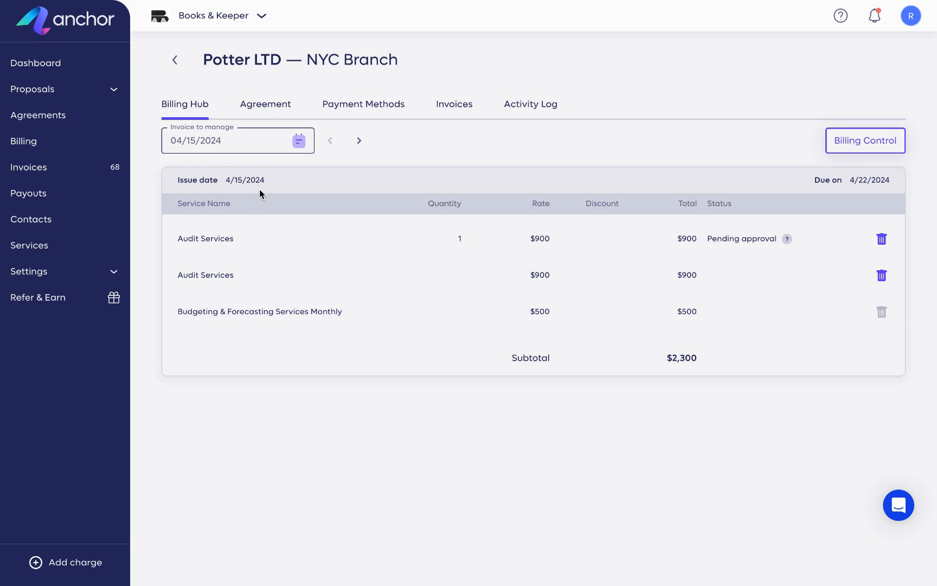
mouse_move(901, 197)
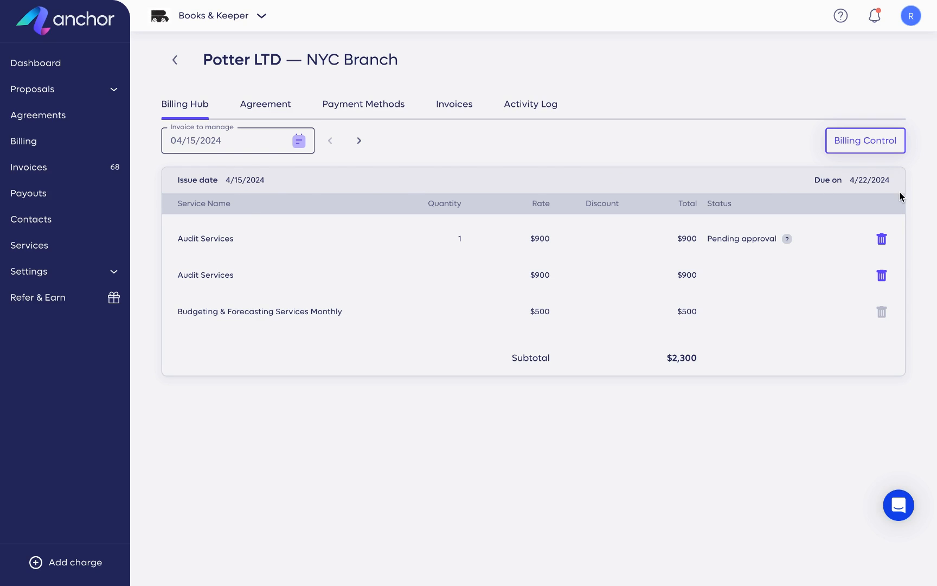
mouse_move(881, 196)
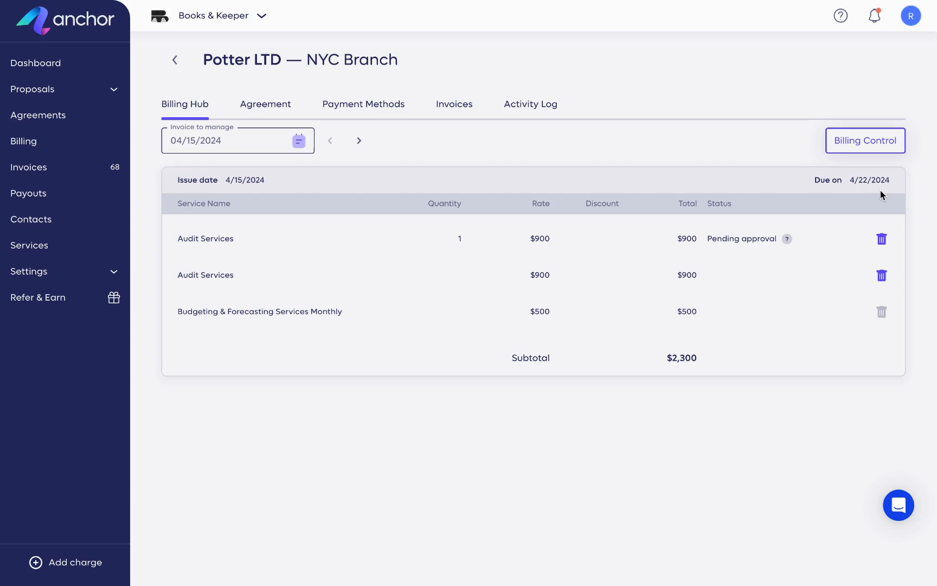
mouse_move(546, 202)
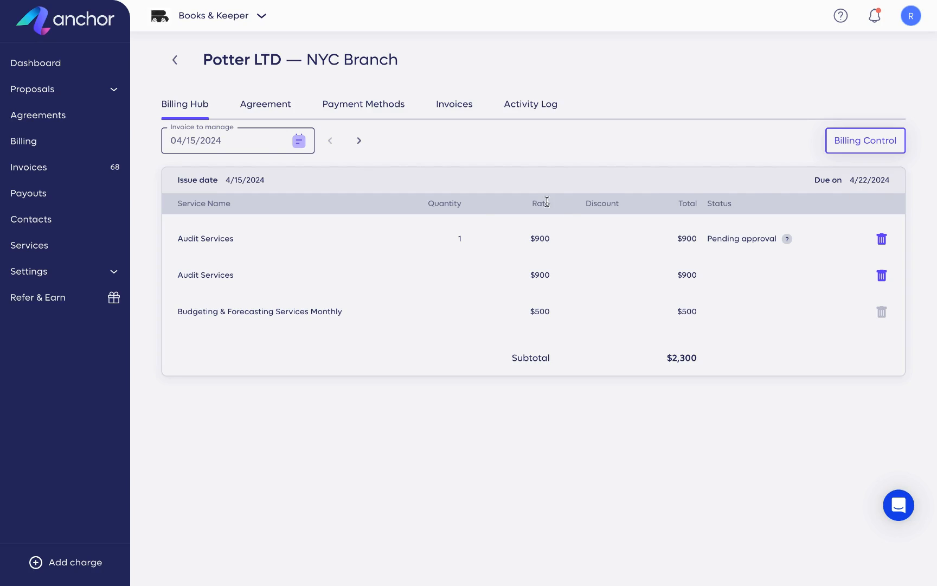
mouse_move(483, 217)
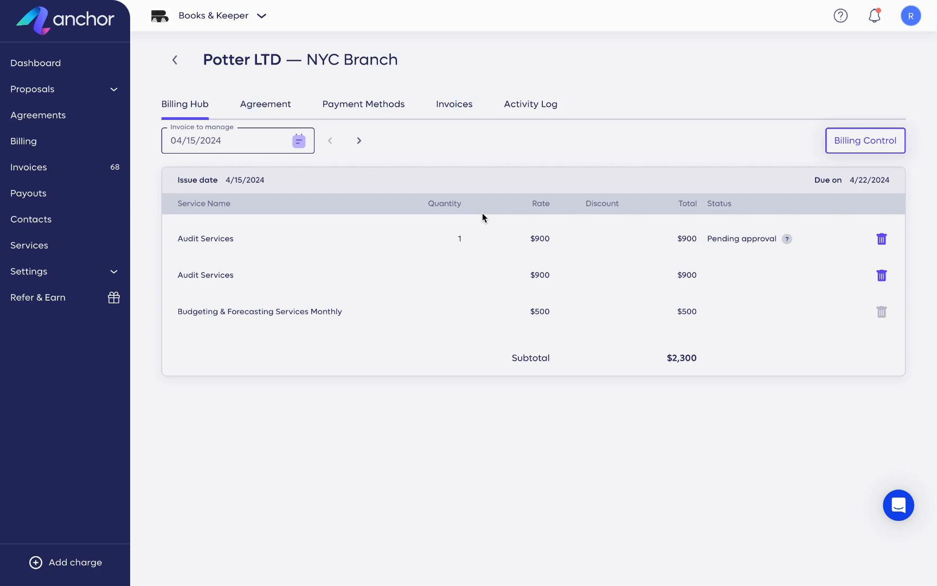
mouse_move(351, 328)
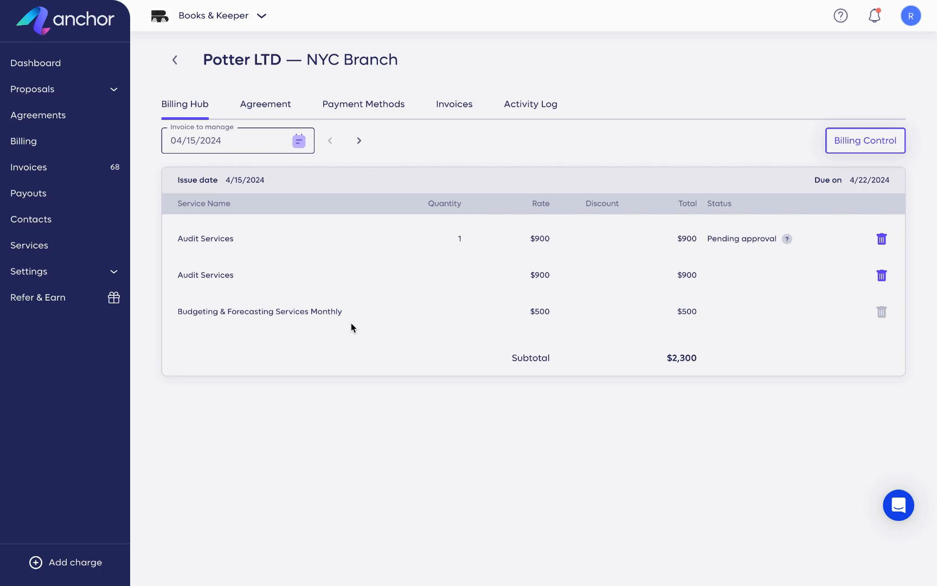
mouse_move(354, 336)
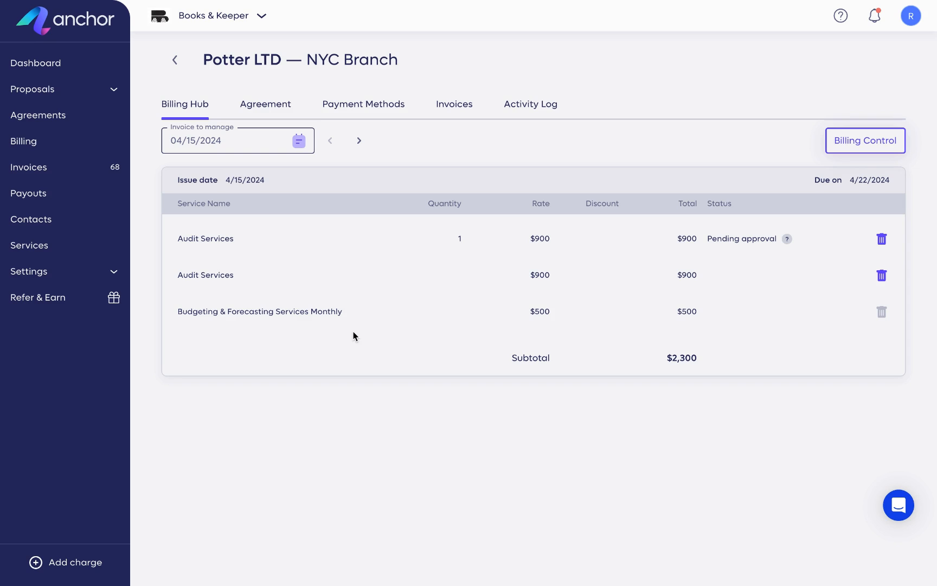
mouse_move(719, 358)
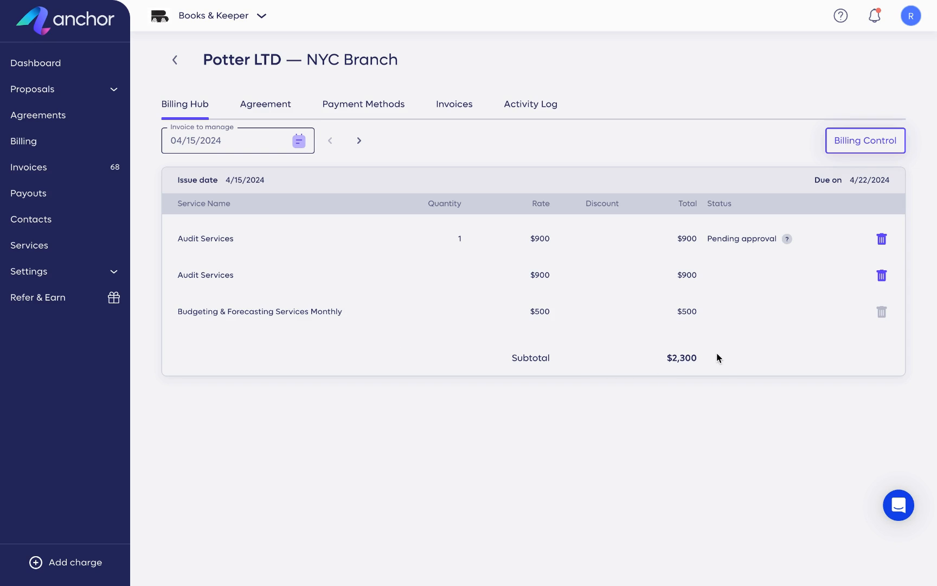
mouse_move(788, 239)
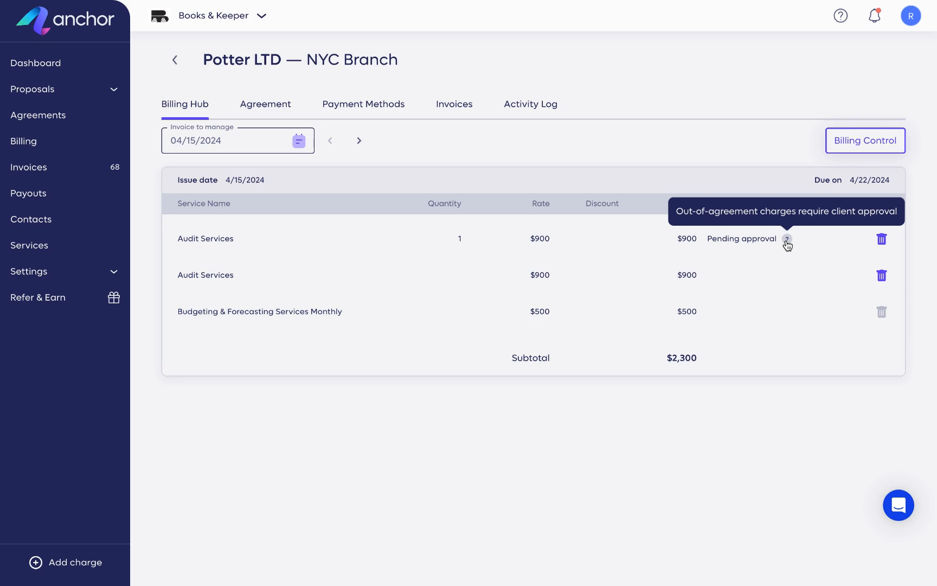
mouse_move(776, 267)
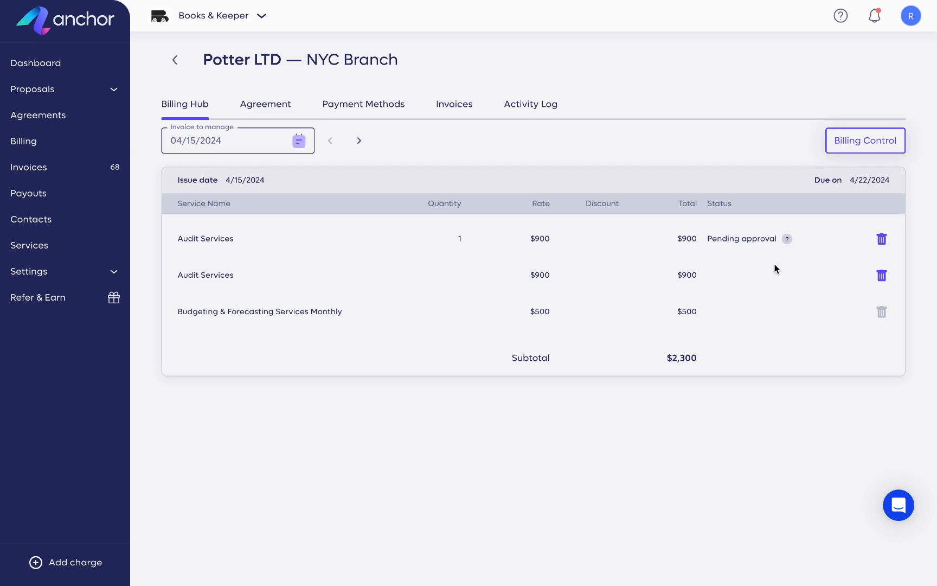
mouse_move(882, 239)
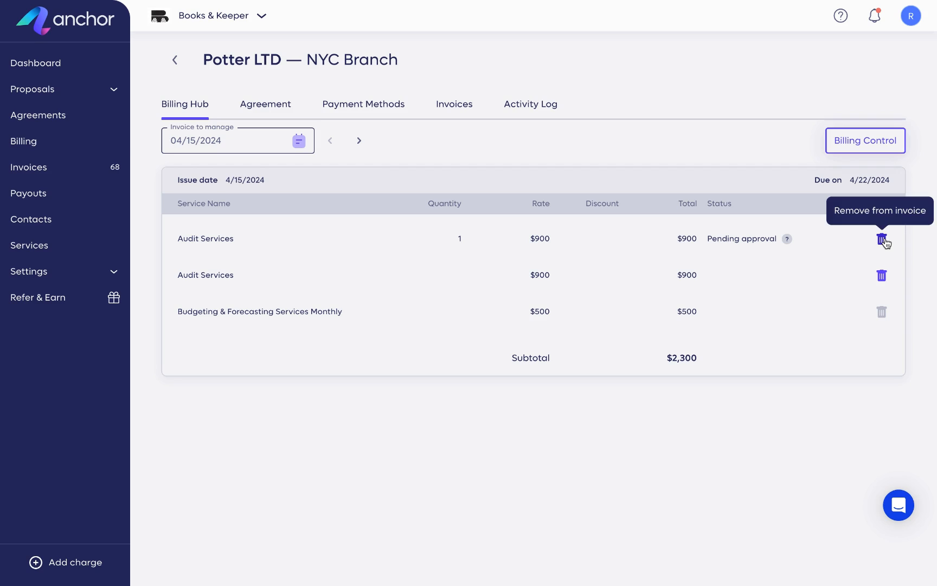
mouse_move(882, 278)
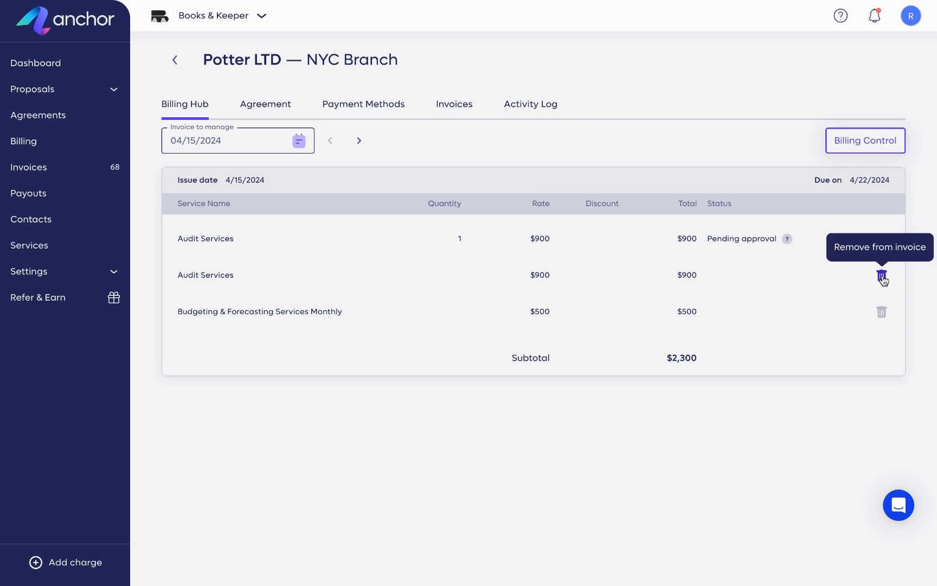
- Remove the second Audit Services charge from the April 15 invoice
left_click(882, 278)
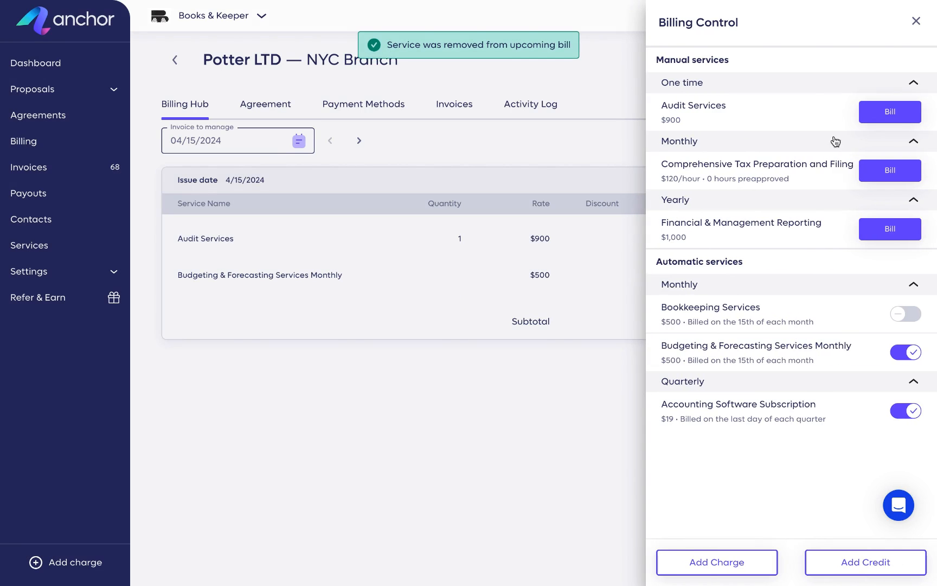
mouse_move(802, 128)
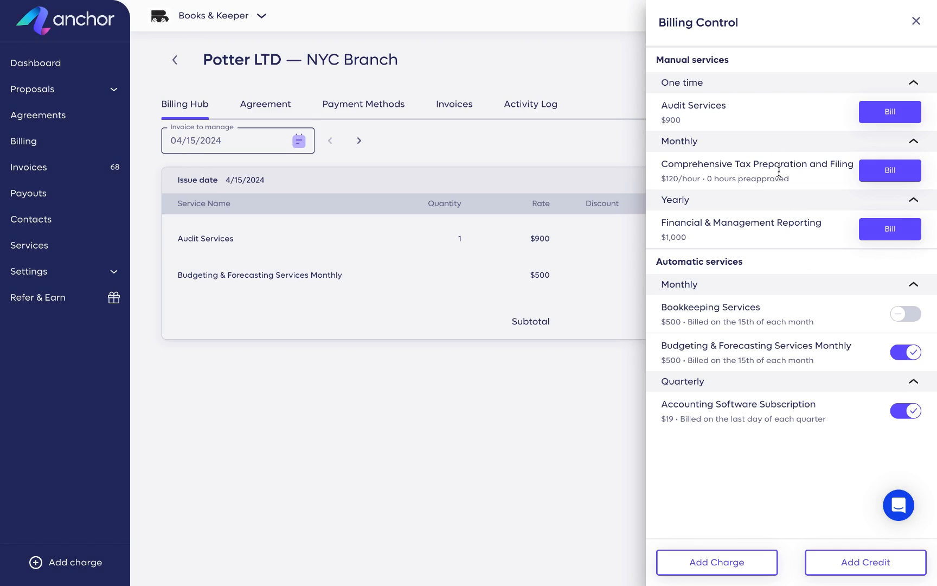
mouse_move(662, 52)
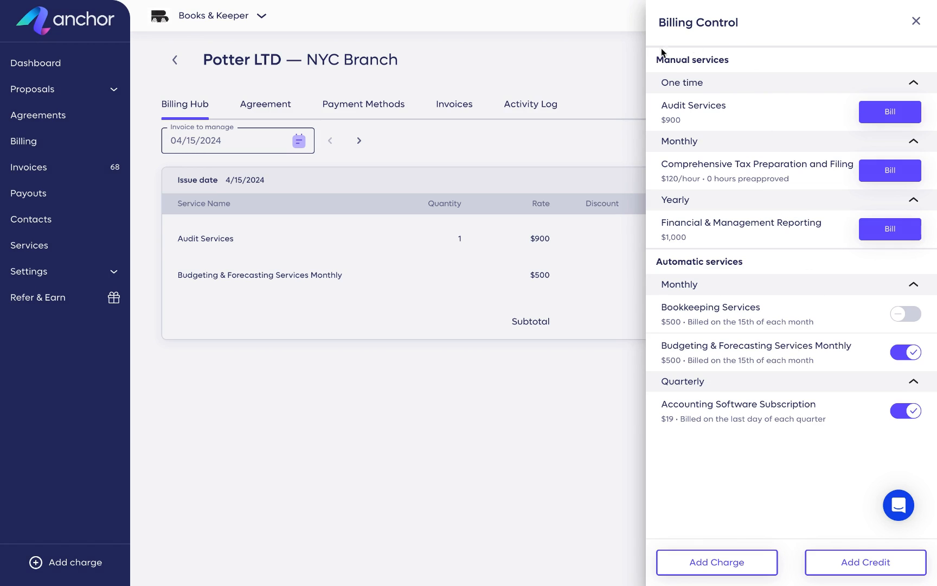
mouse_move(760, 273)
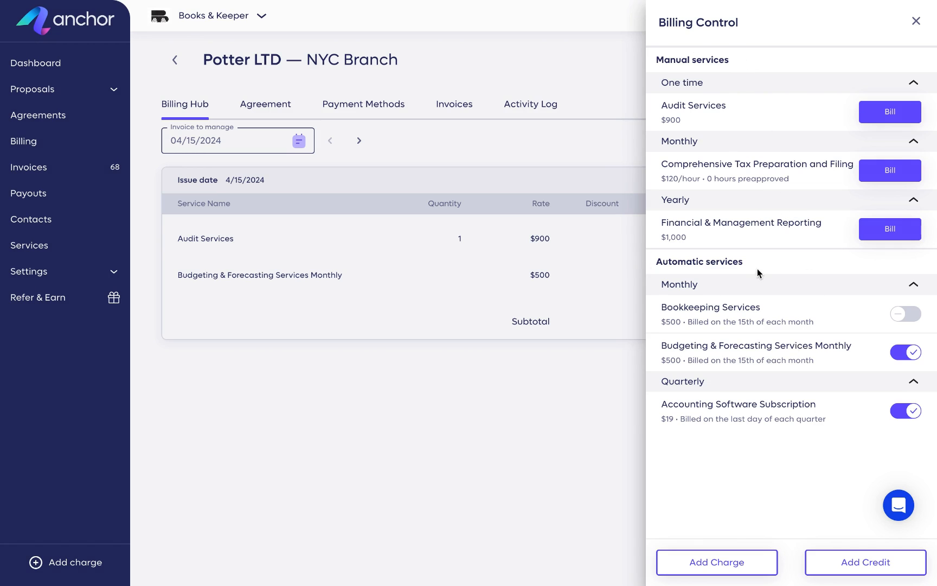
mouse_move(708, 148)
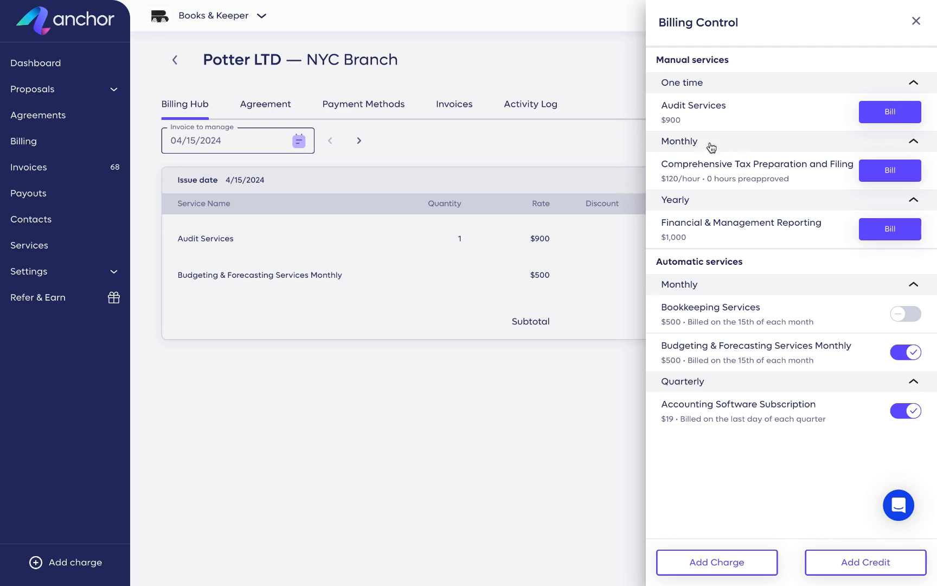
mouse_move(695, 371)
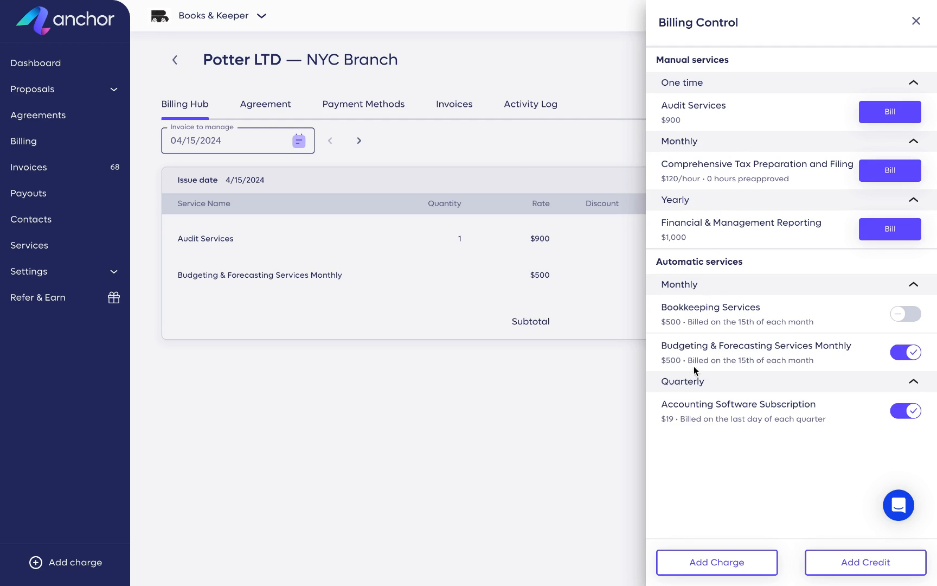
mouse_move(778, 455)
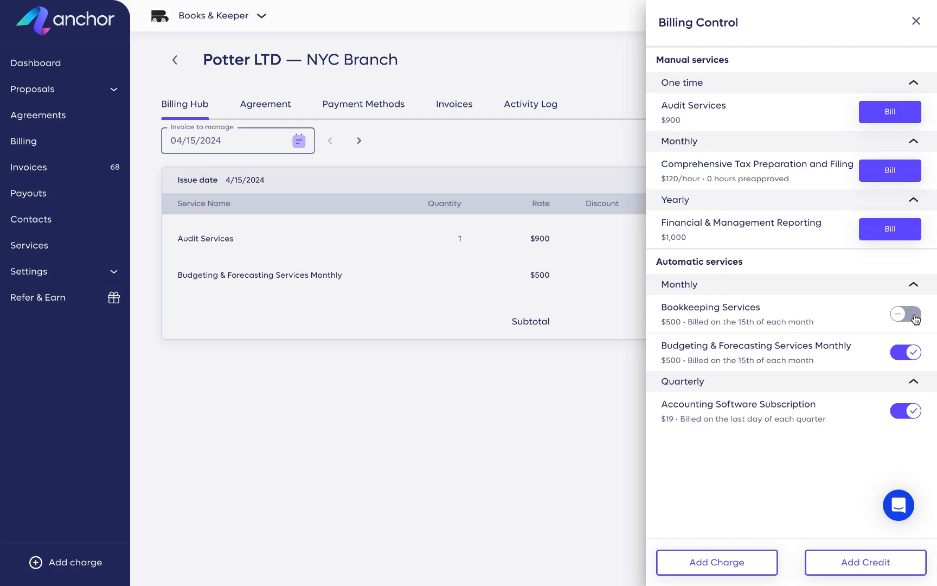
- Resume automatic billing for Bookkeeping Services and pause Budgeting & Forecasting Services Monthly
left_click(906, 314)
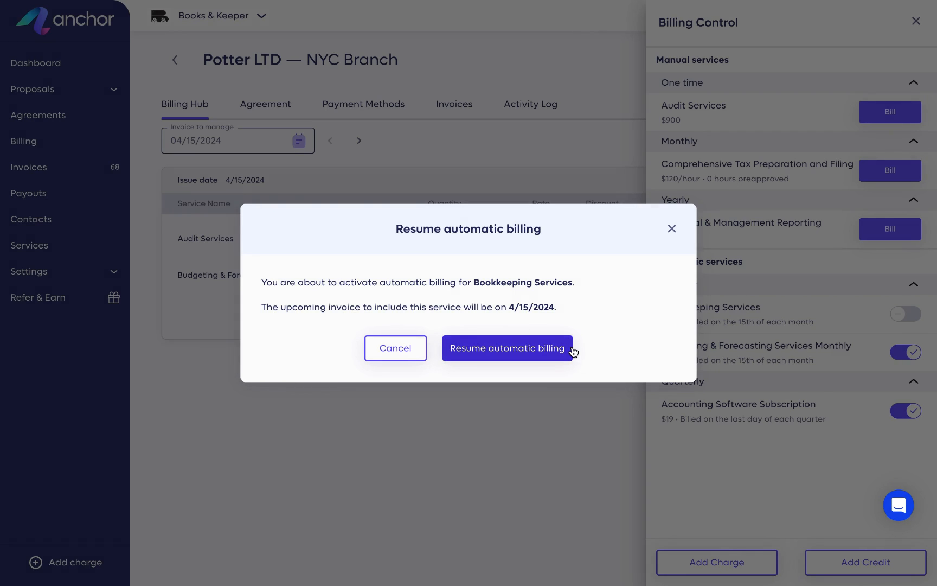
left_click(508, 348)
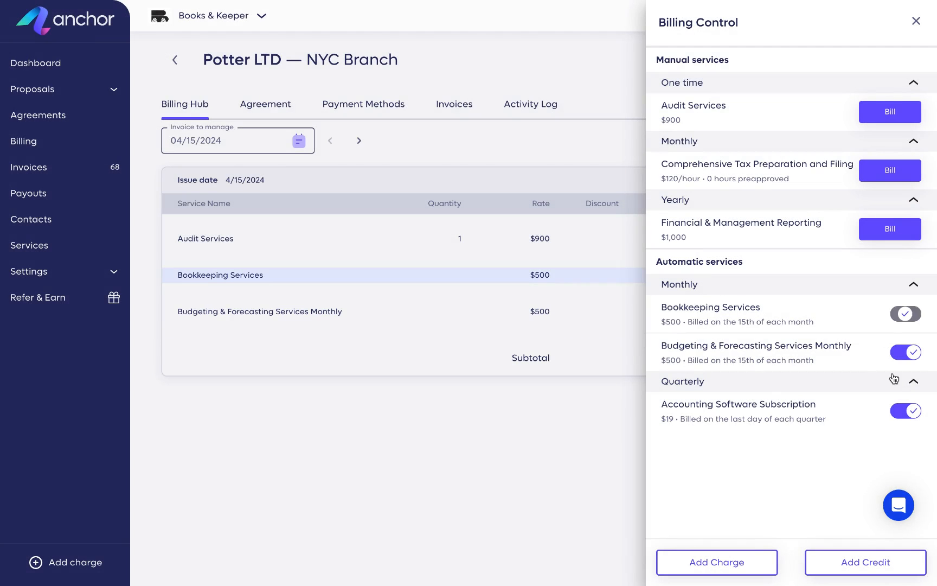
left_click(906, 351)
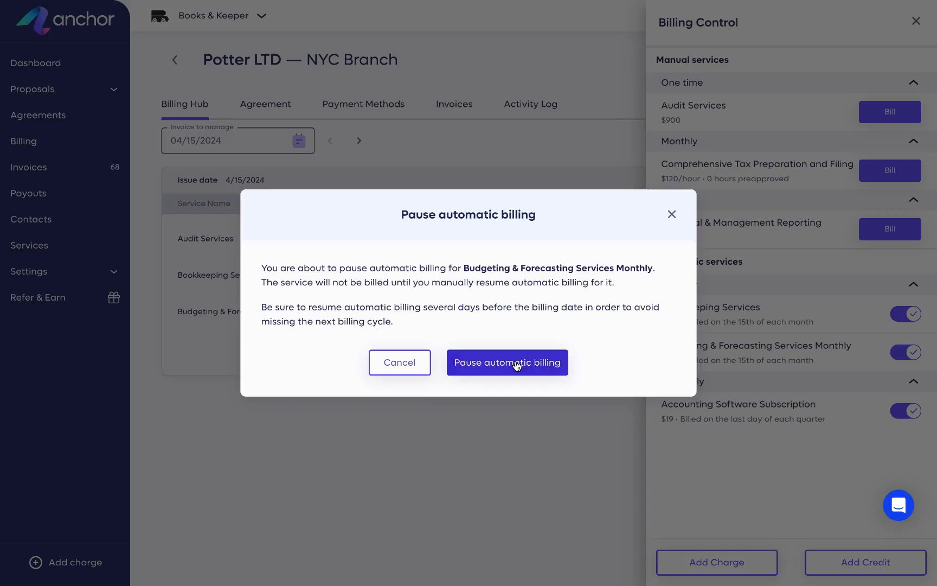
left_click(507, 363)
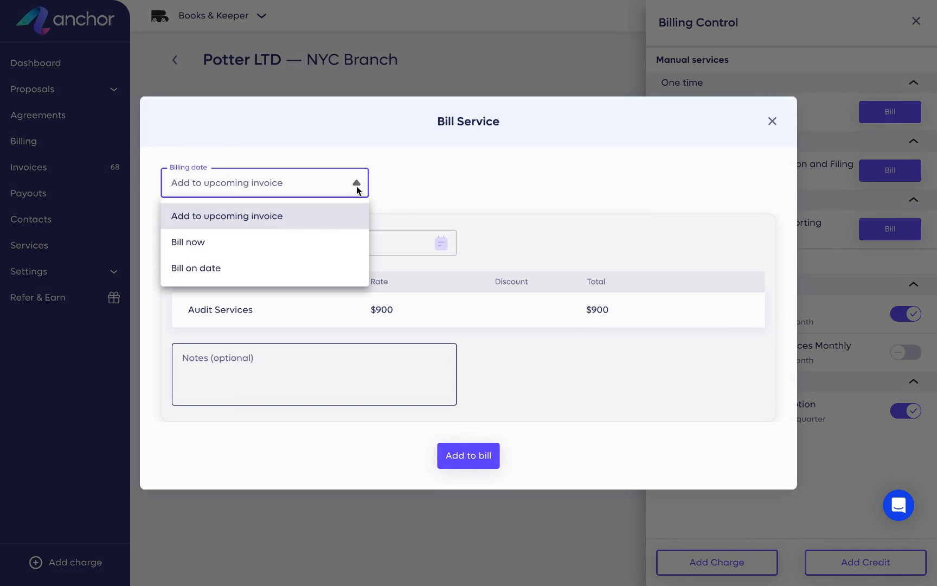
mouse_move(335, 215)
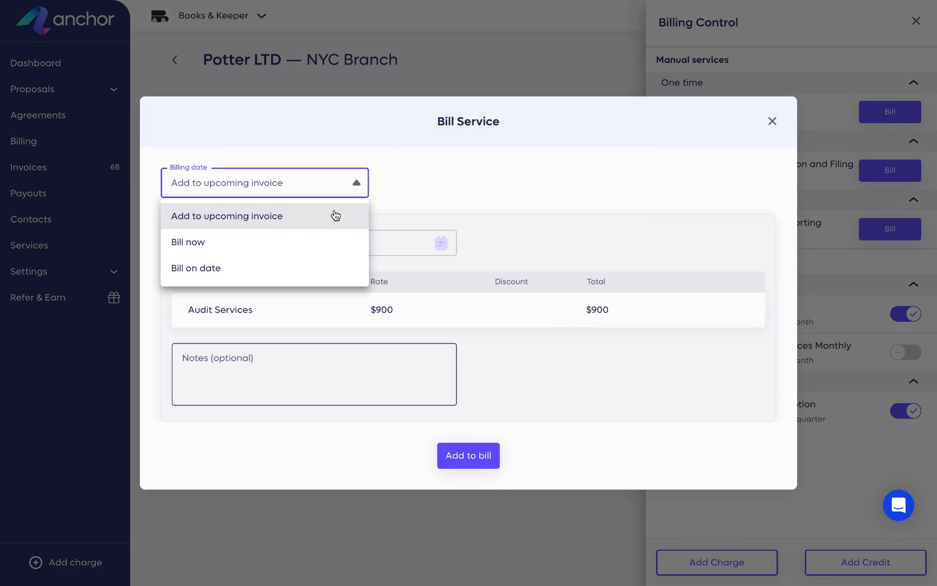
mouse_move(303, 237)
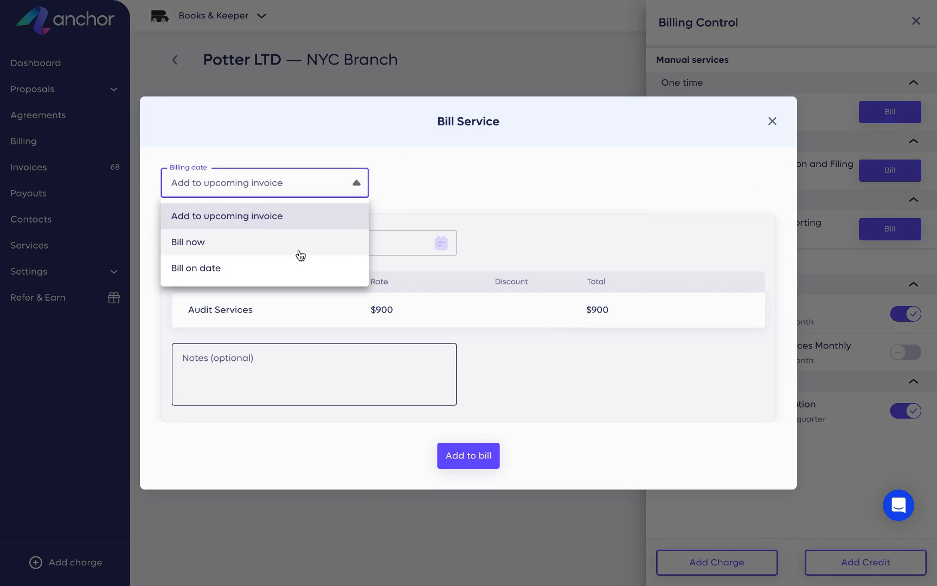
mouse_move(293, 253)
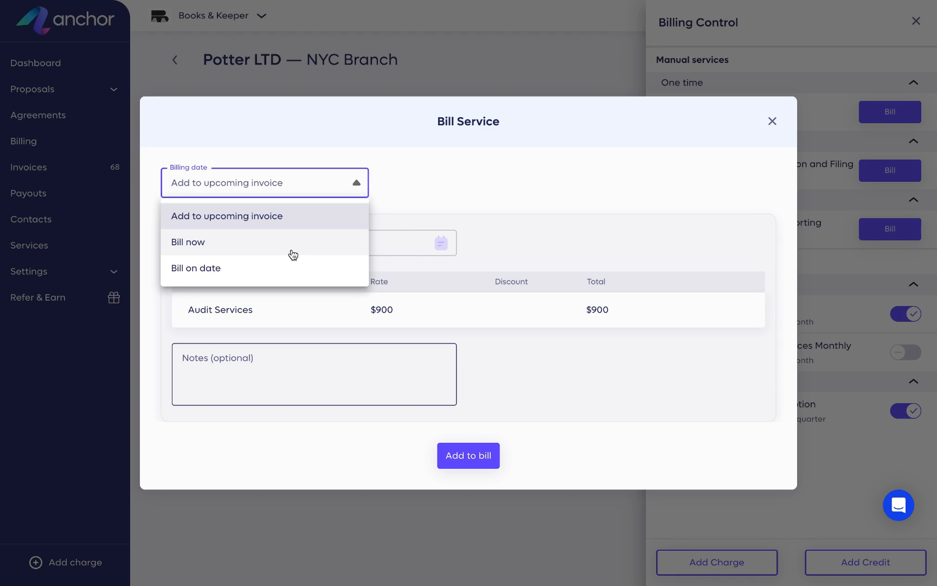
- Bill Audit Services on the chosen date April 22, 2024 and submit
left_click(195, 268)
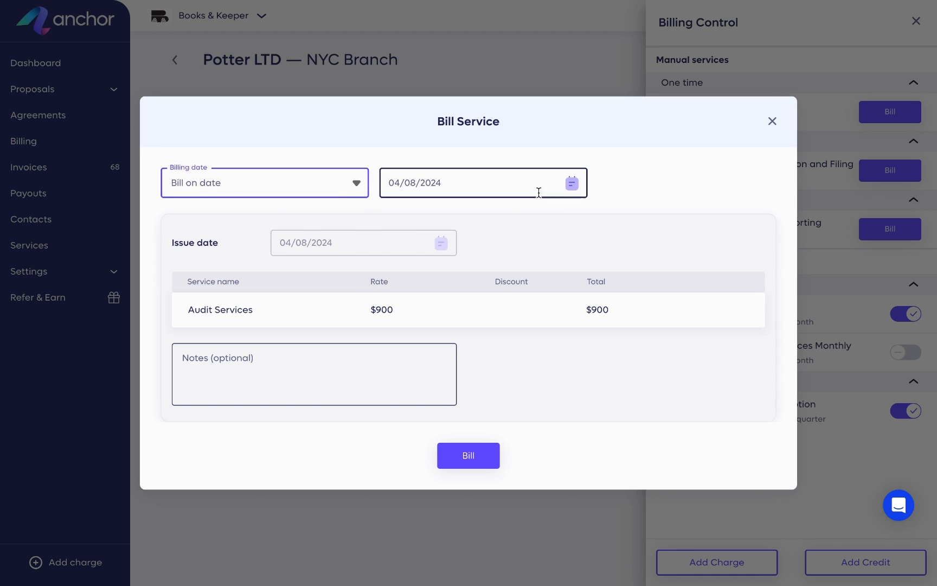
left_click(570, 184)
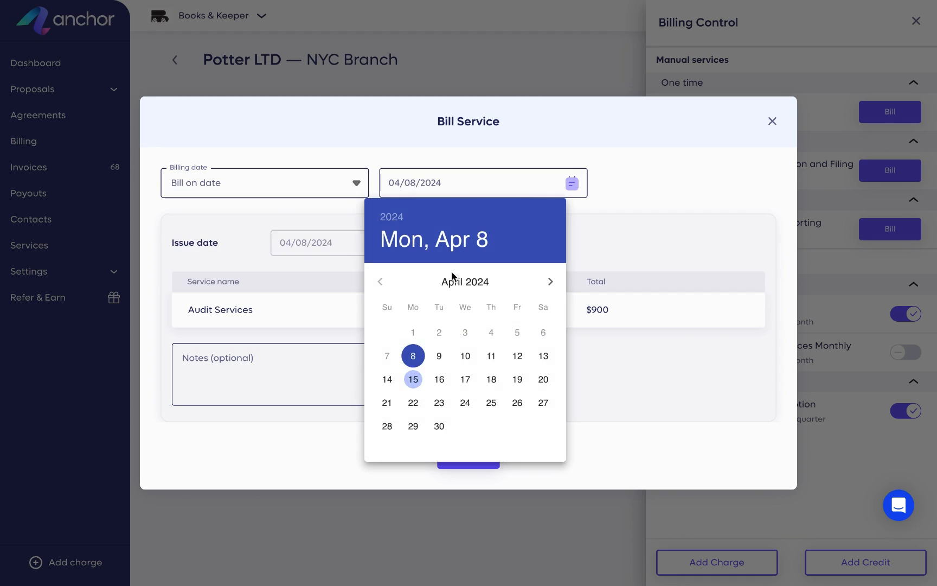
mouse_move(414, 378)
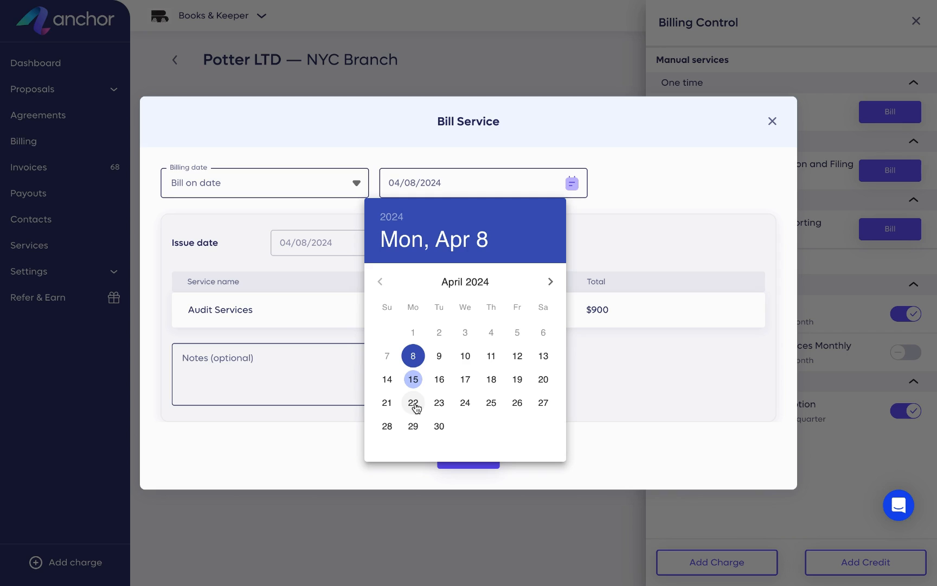
left_click(413, 402)
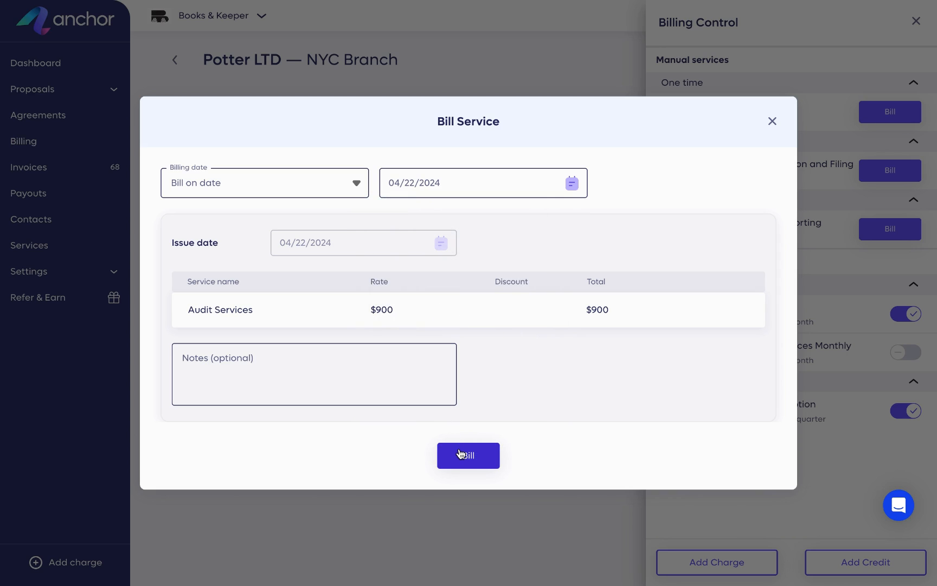
left_click(468, 454)
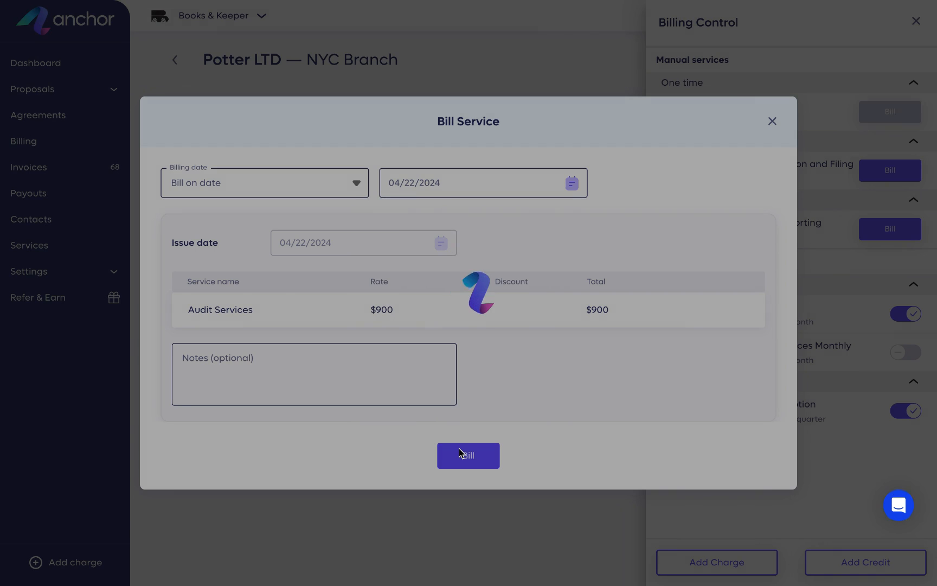
left_click(468, 454)
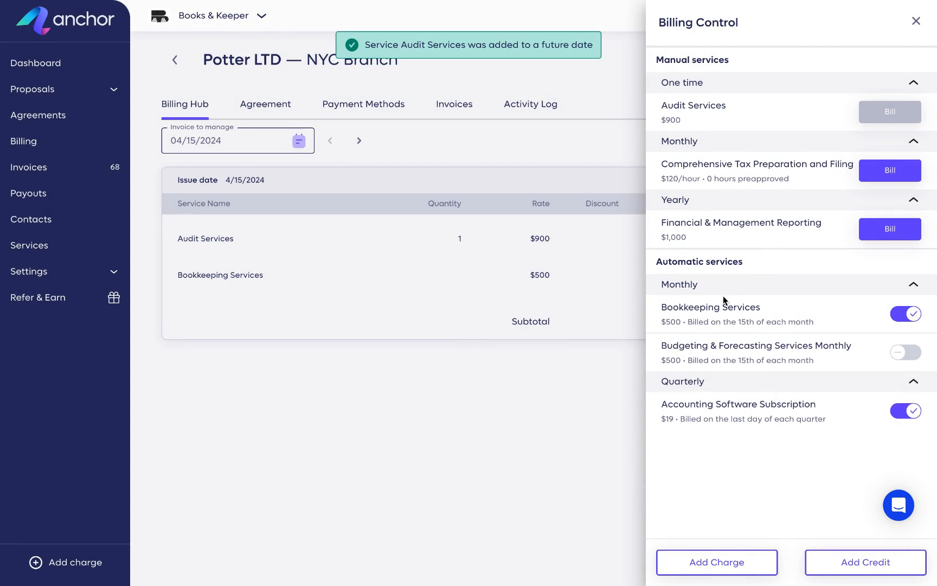
mouse_move(890, 229)
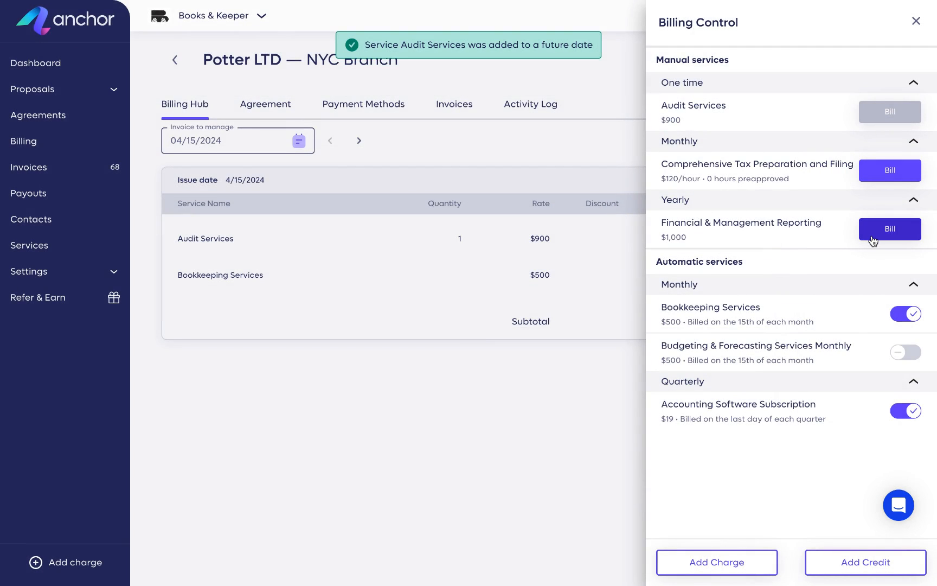
- Bill Financial & Management Reporting on April 15, 2024 so it lands on the current invoice
left_click(890, 227)
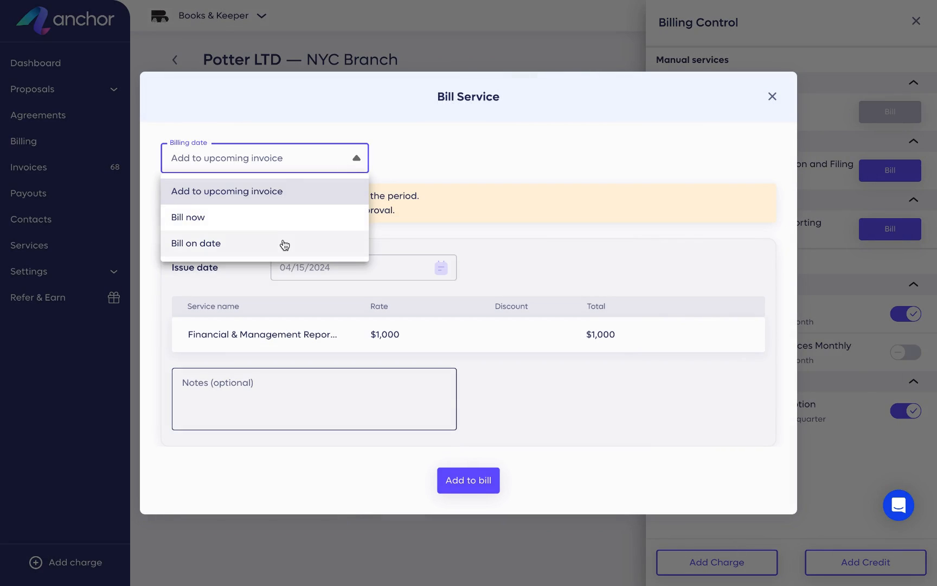
left_click(195, 243)
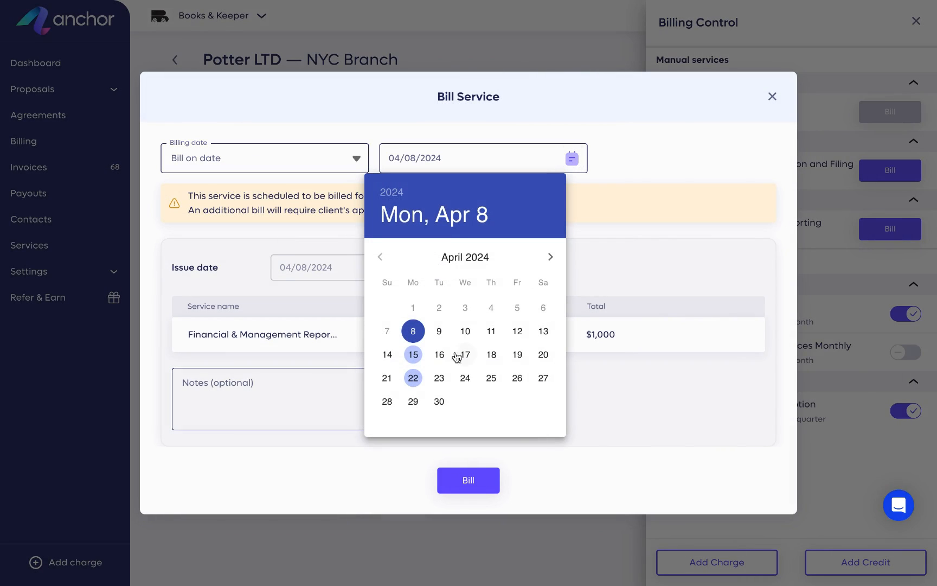
mouse_move(413, 354)
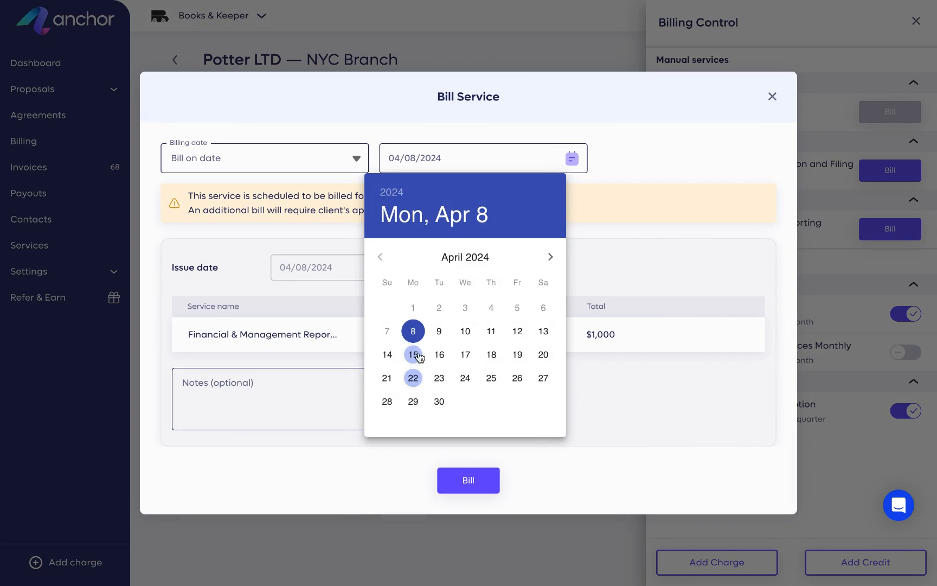
left_click(412, 354)
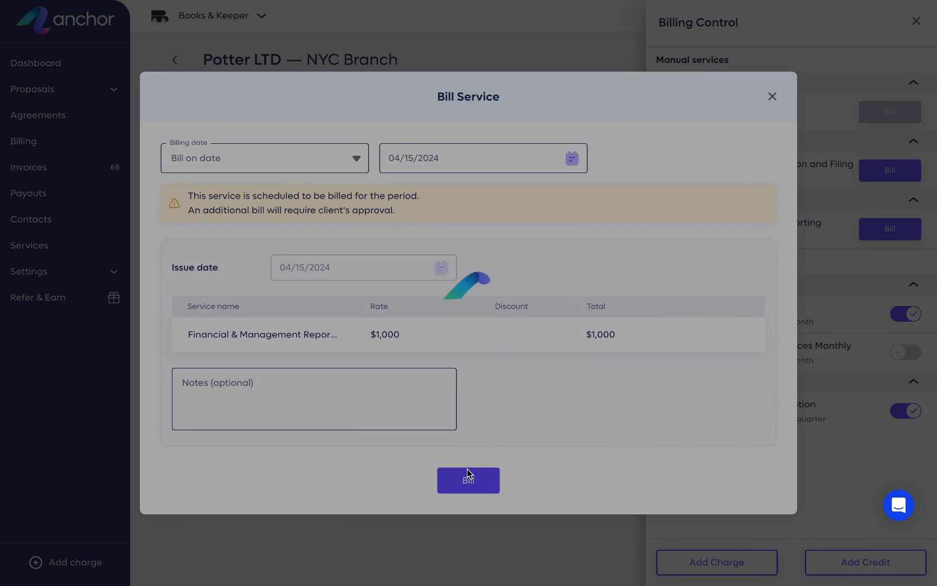
left_click(468, 480)
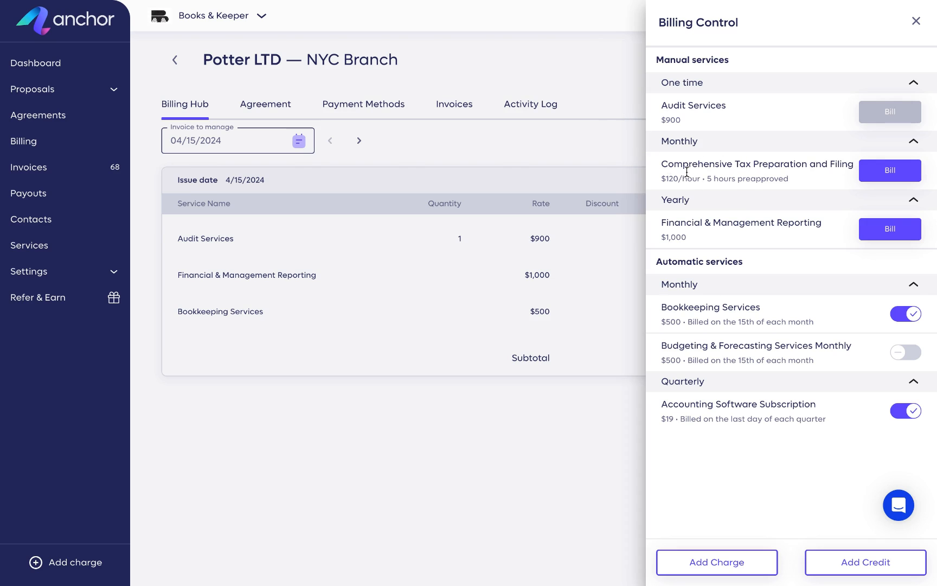
- Add Comprehensive Tax Preparation and Filing with quantity 5 hours to the upcoming invoice
left_click(889, 169)
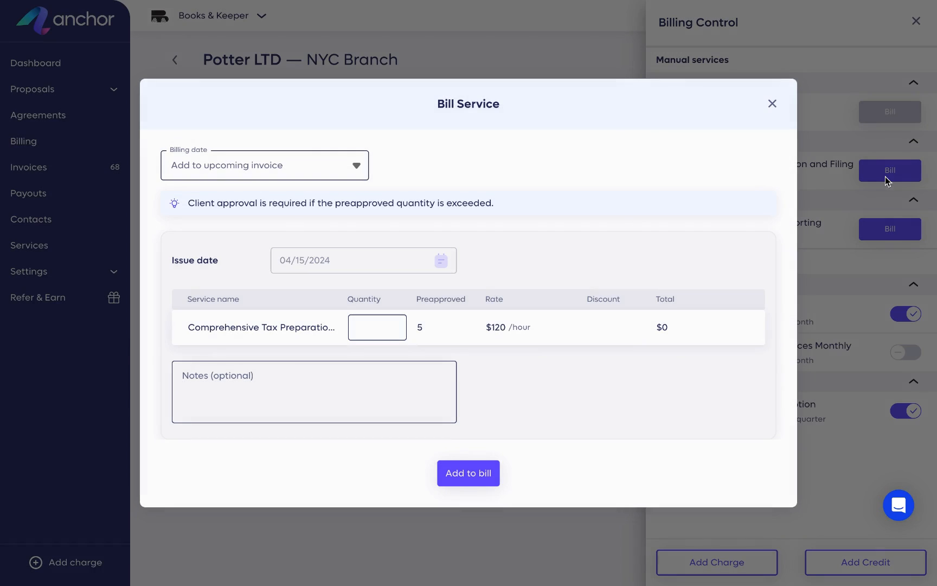
type("5")
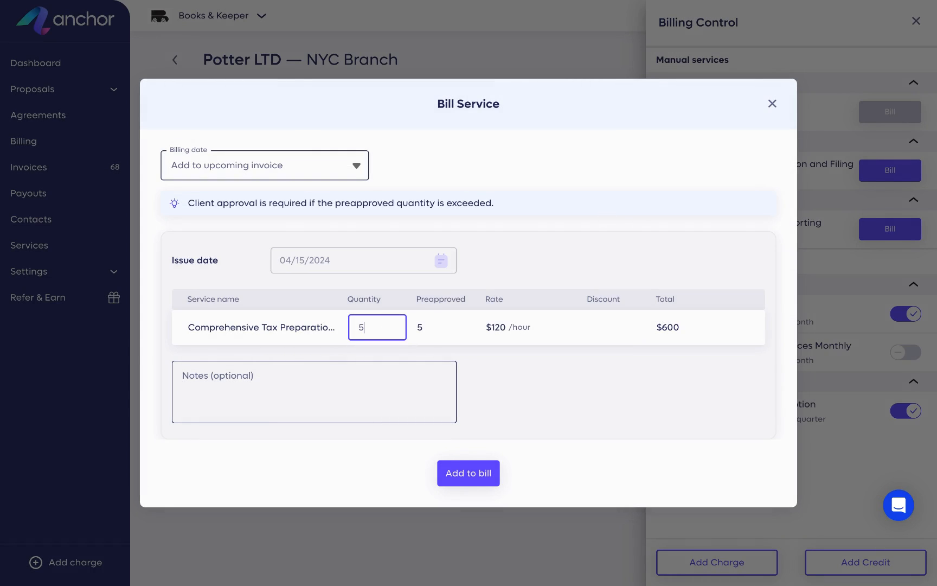
left_click(467, 473)
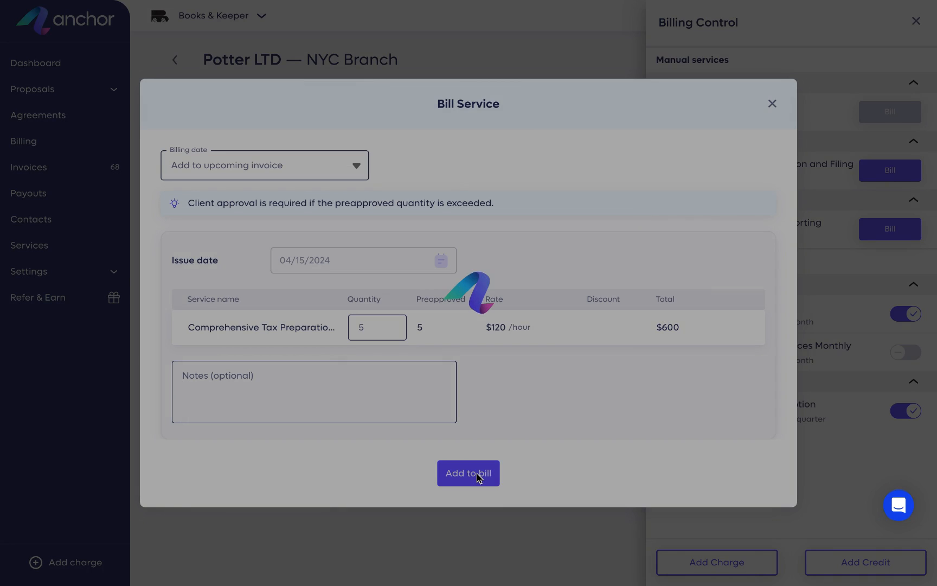
left_click(467, 473)
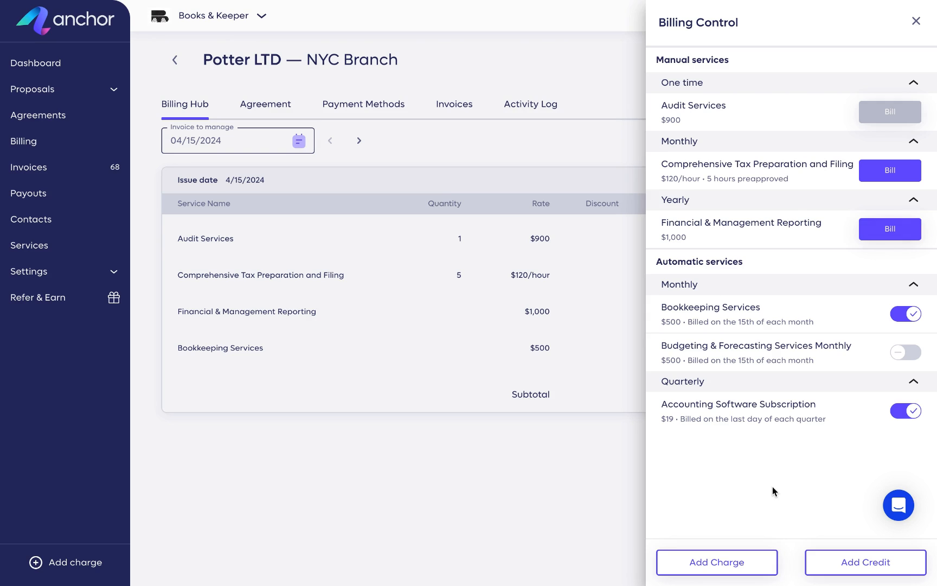
- Close Billing Control to reveal the 4/15/2024 invoice totaling $3,000
left_click(915, 21)
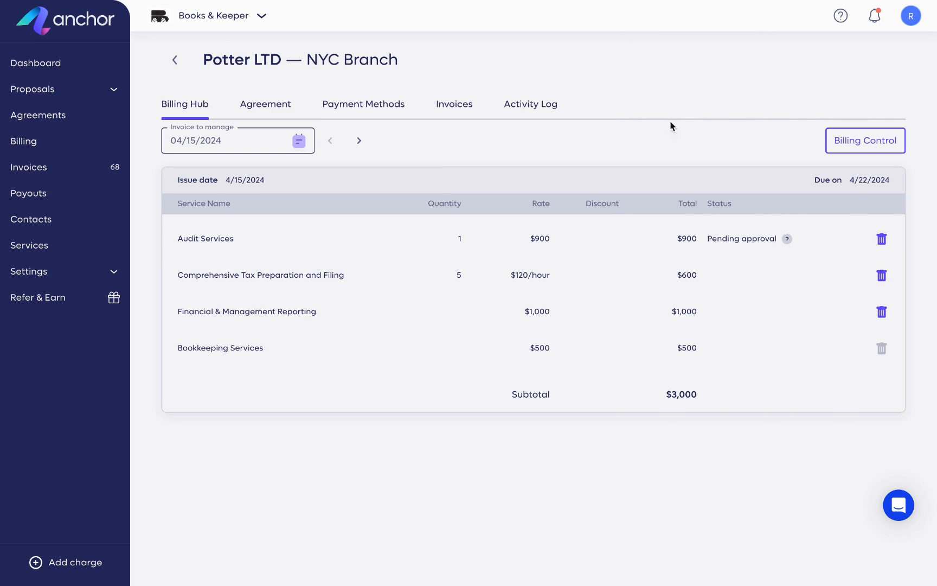
- Step through the 4/22/2024 invoice and on to 05/15/2024
left_click(359, 140)
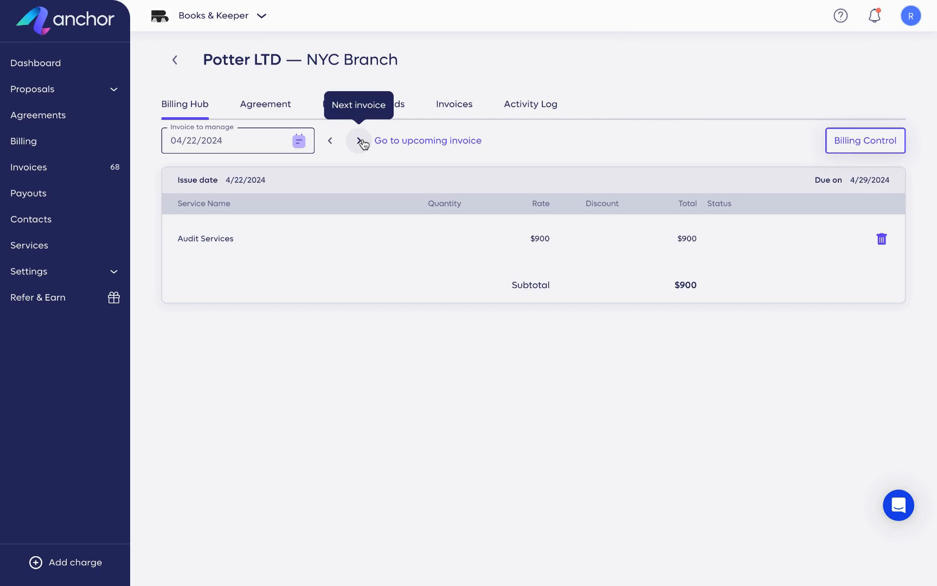
left_click(359, 140)
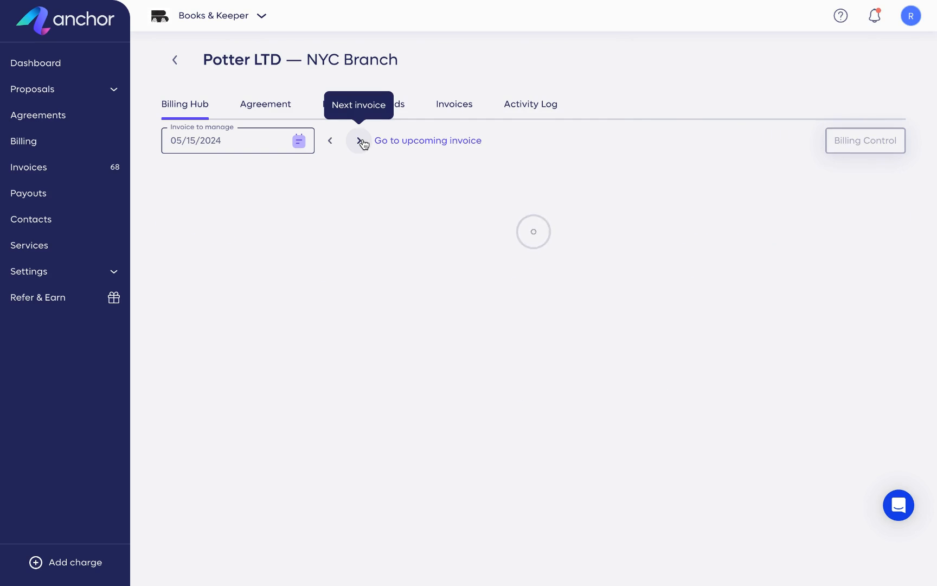